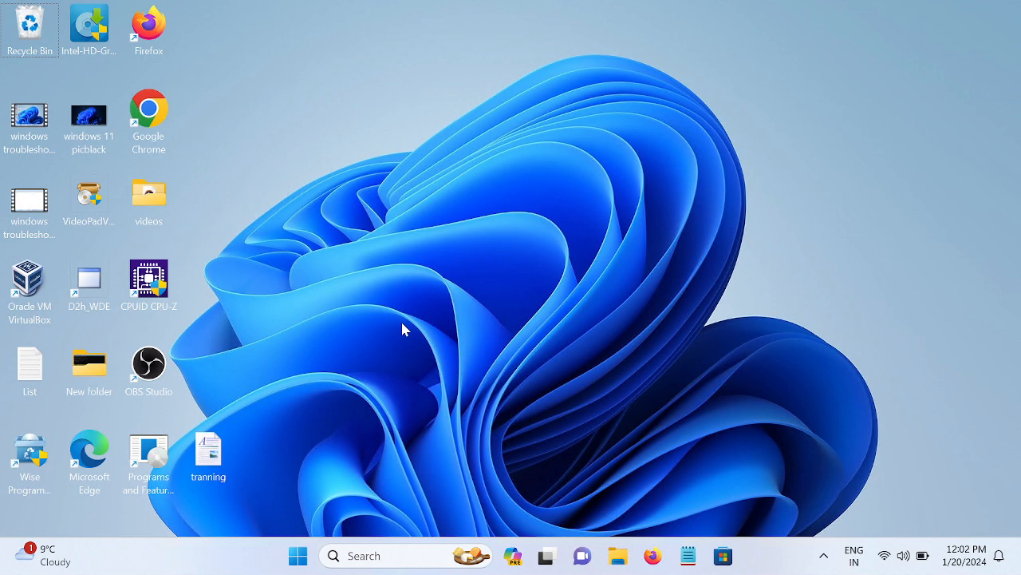
{"action": "mouse_move", "coordinate": [822, 547]}
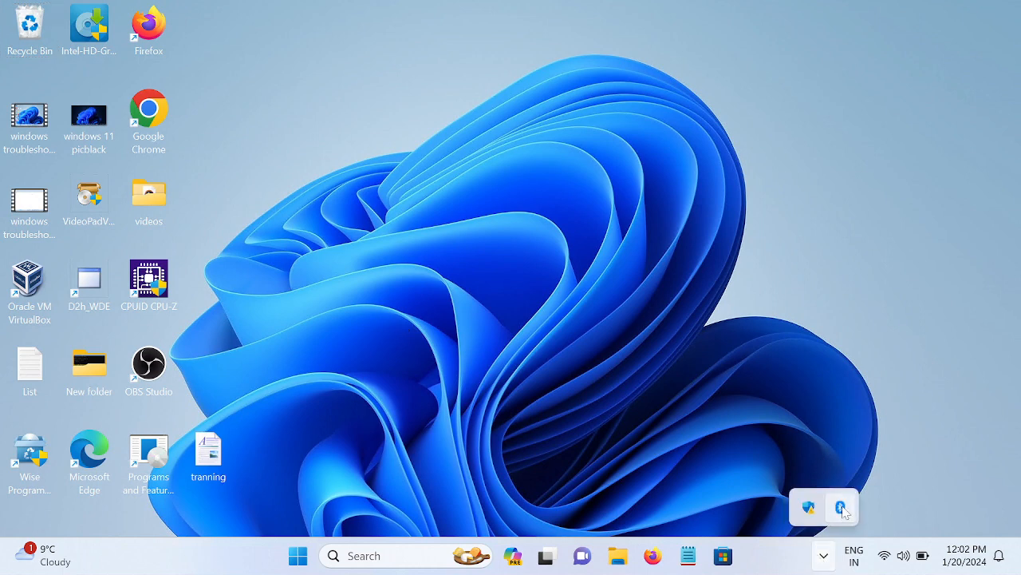
{"action": "mouse_move", "coordinate": [833, 506]}
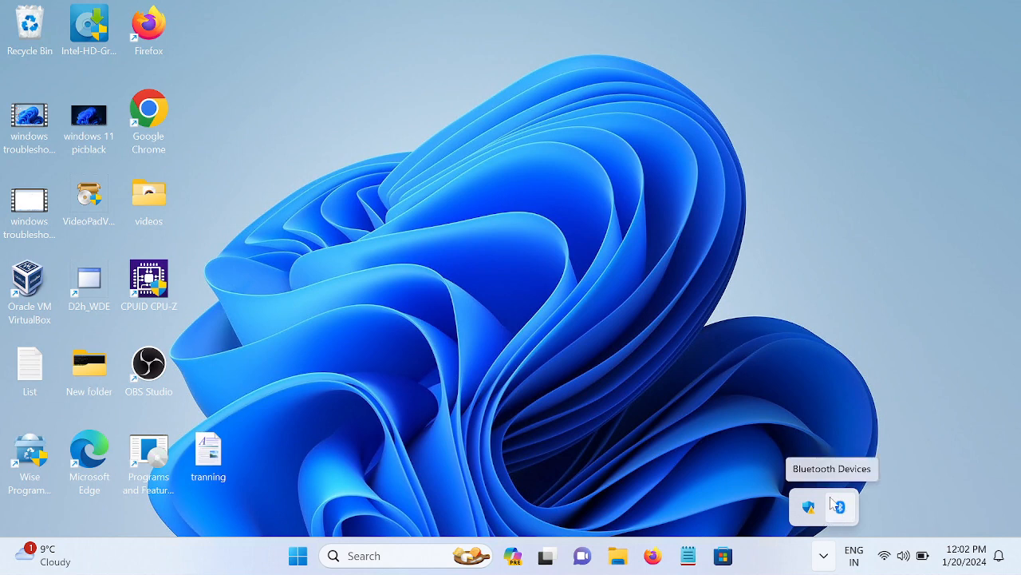
{"action": "mouse_move", "coordinate": [778, 499]}
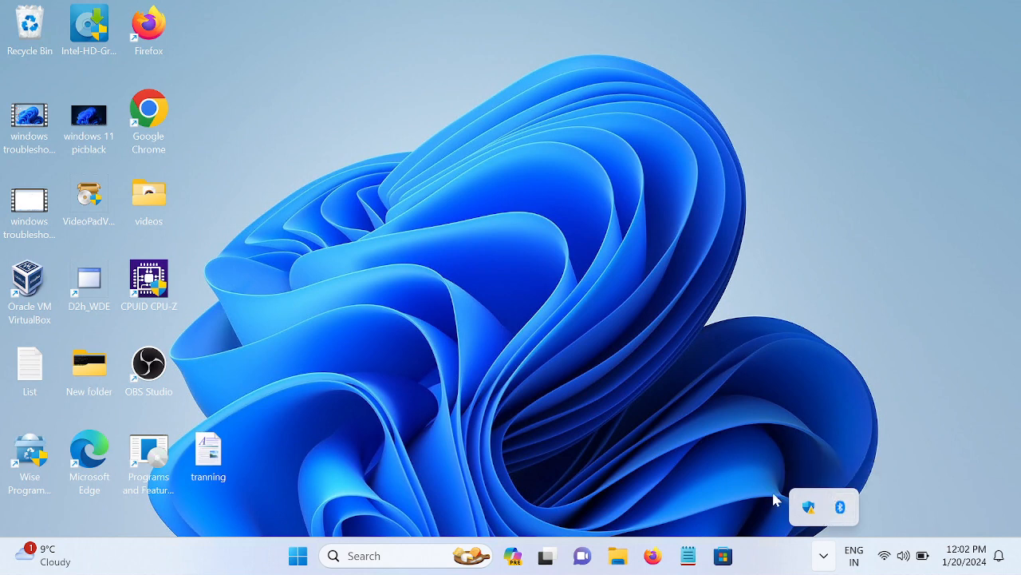
{"action": "mouse_move", "coordinate": [841, 506]}
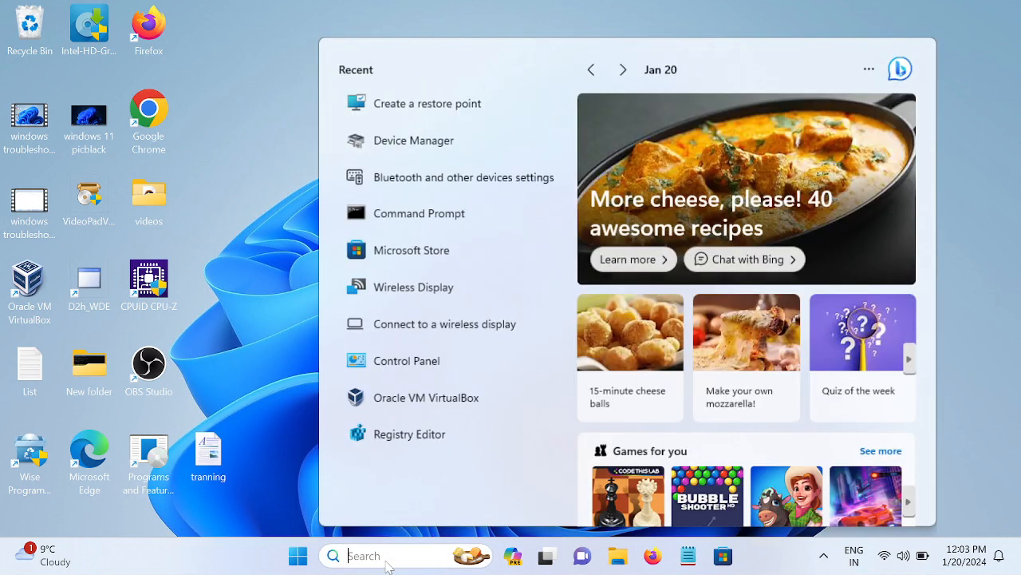
Search Windows for 'troubleshoot settings' and open the Troubleshoot settings page.
{"action": "type", "text": "troubleshoot settings"}
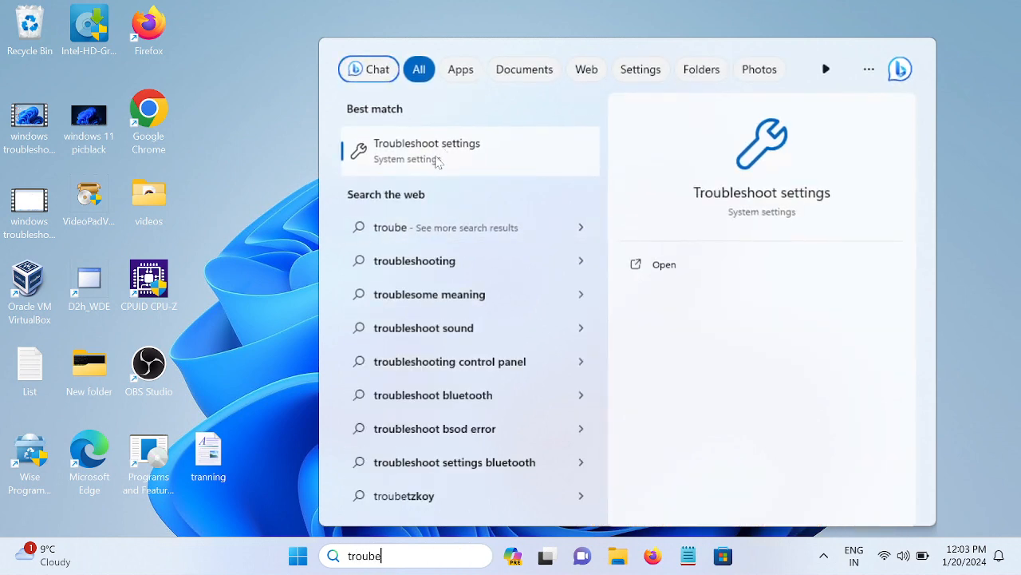
{"action": "left_click", "coordinate": [427, 151]}
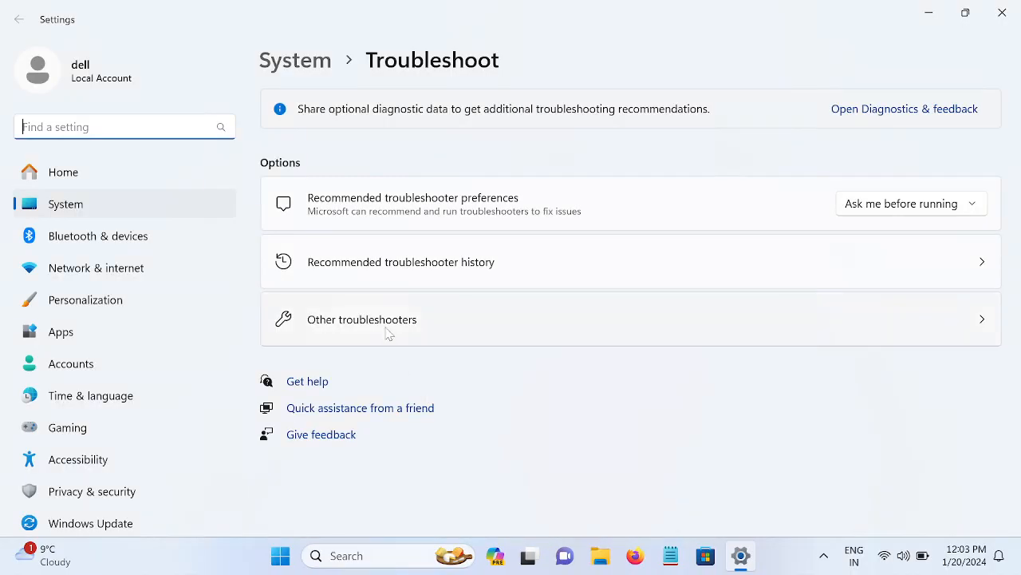
Run the Bluetooth troubleshooter from Other troubleshooters twice, dismissing the missing-app error each time.
{"action": "left_click", "coordinate": [362, 319]}
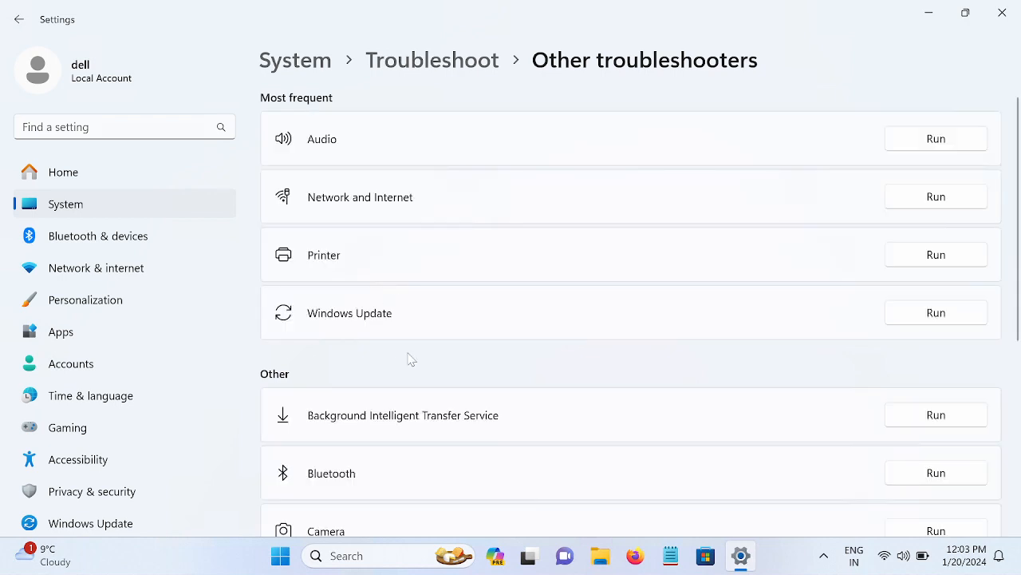
{"action": "scroll", "scroll_direction": "down", "scroll_amount": 3}
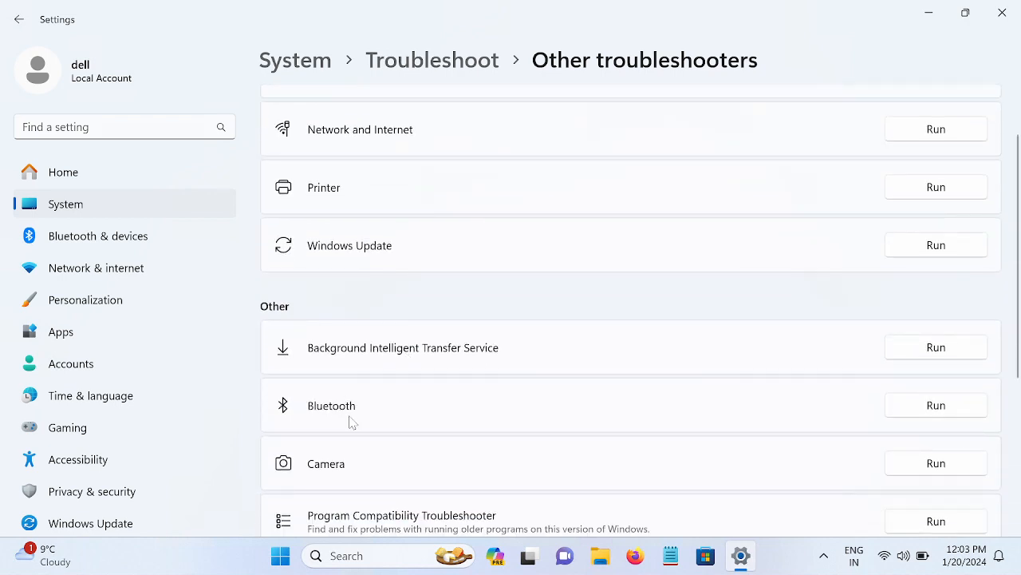
{"action": "mouse_move", "coordinate": [935, 404]}
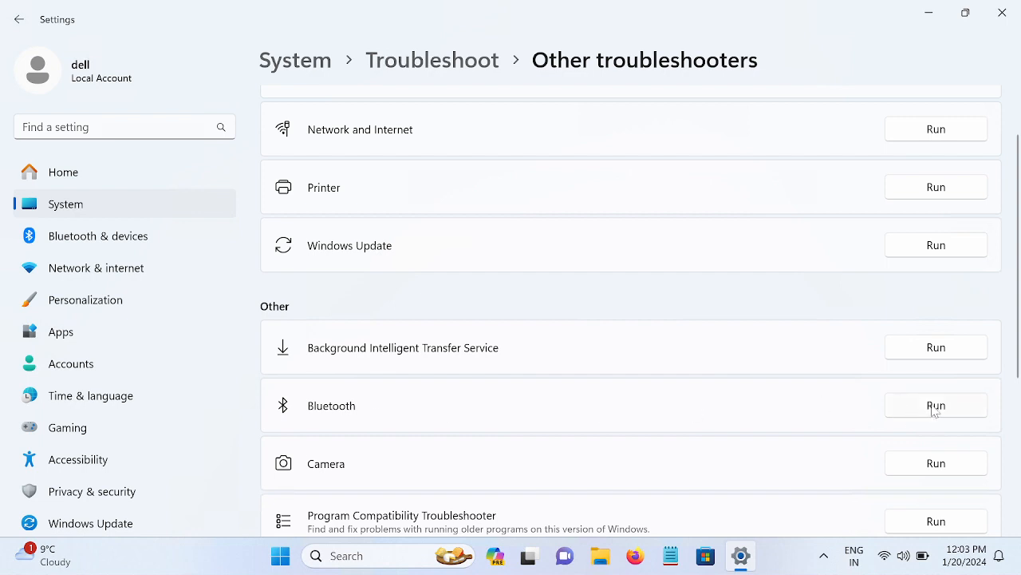
{"action": "left_click", "coordinate": [936, 405]}
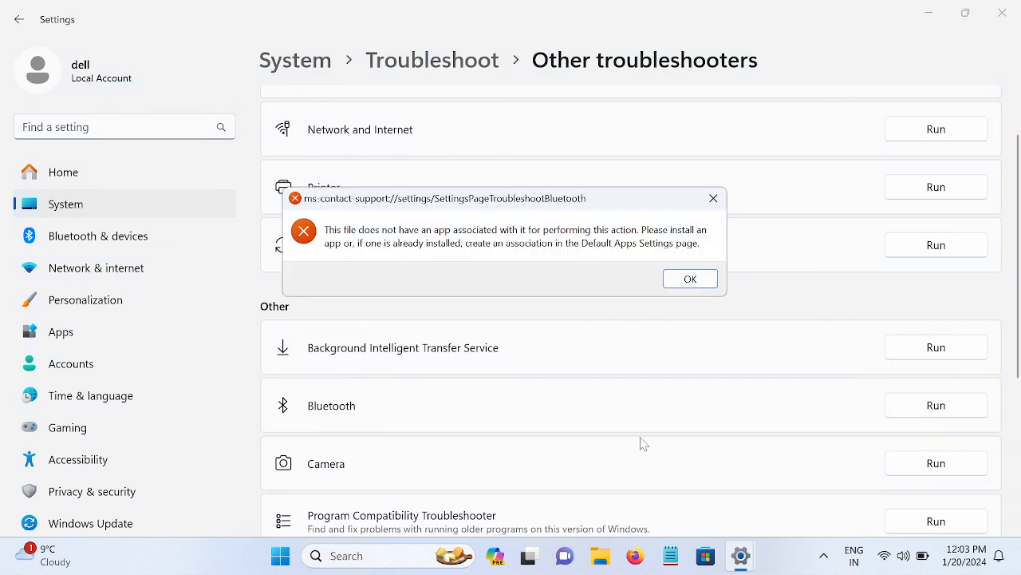
{"action": "mouse_move", "coordinate": [429, 246]}
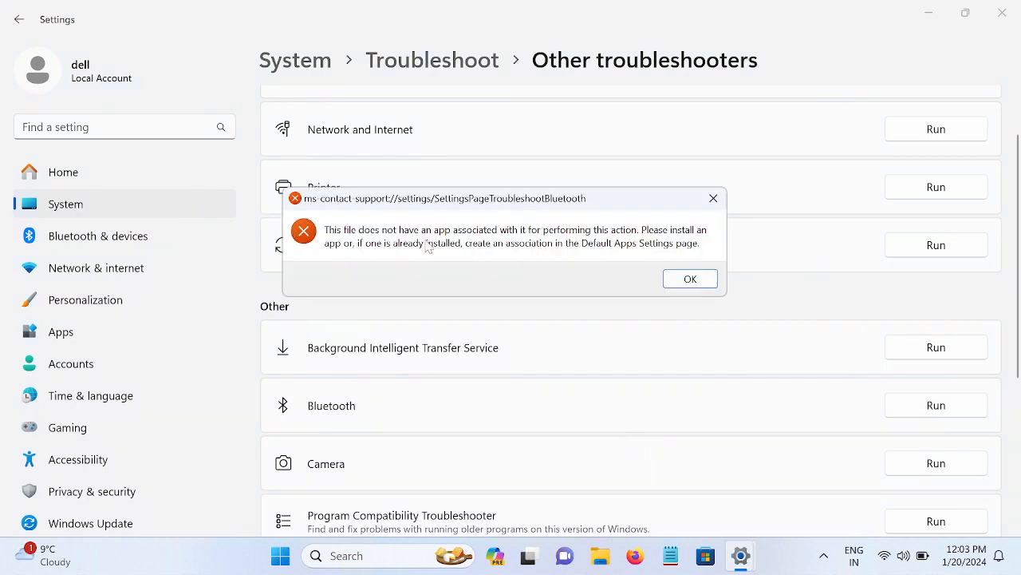
{"action": "left_click", "coordinate": [690, 278]}
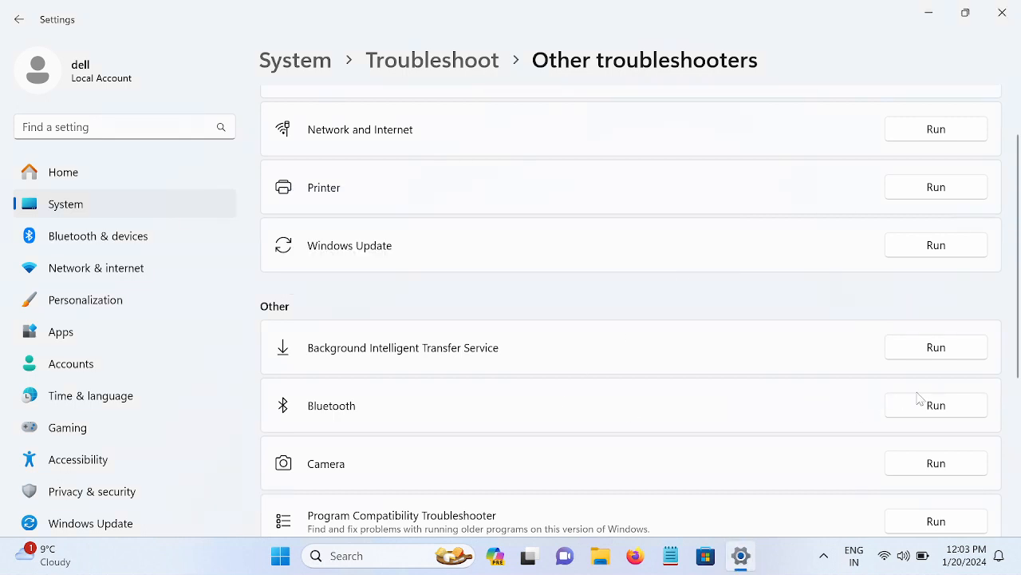
{"action": "left_click", "coordinate": [936, 405]}
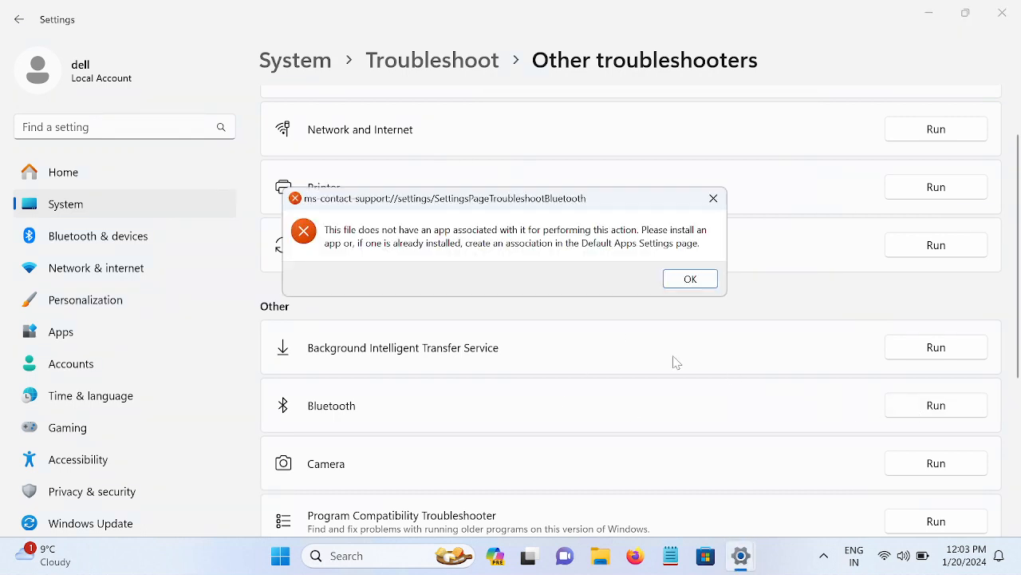
{"action": "mouse_move", "coordinate": [584, 242]}
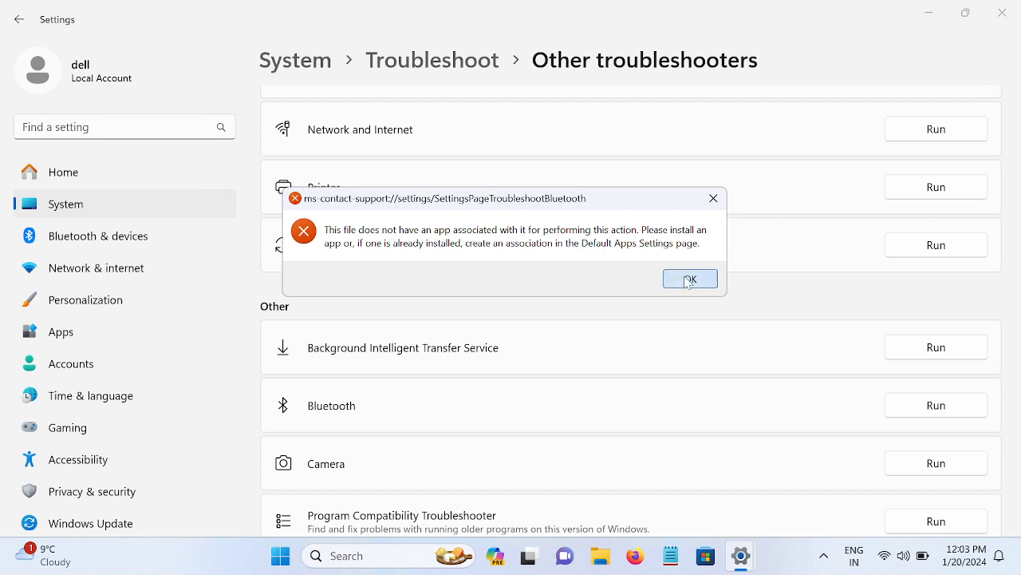
{"action": "left_click", "coordinate": [690, 279]}
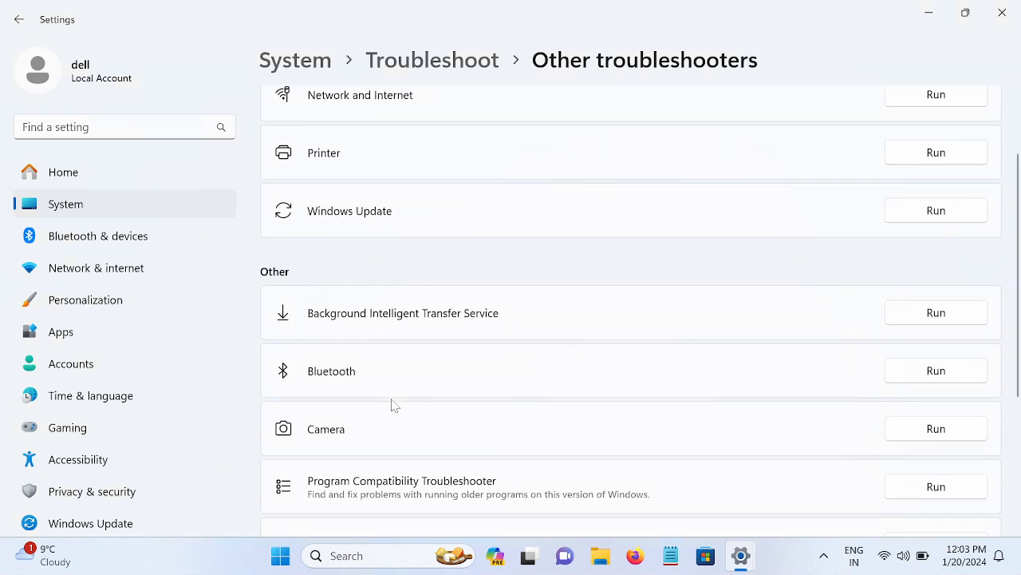
{"action": "scroll", "scroll_direction": "down", "scroll_amount": 3}
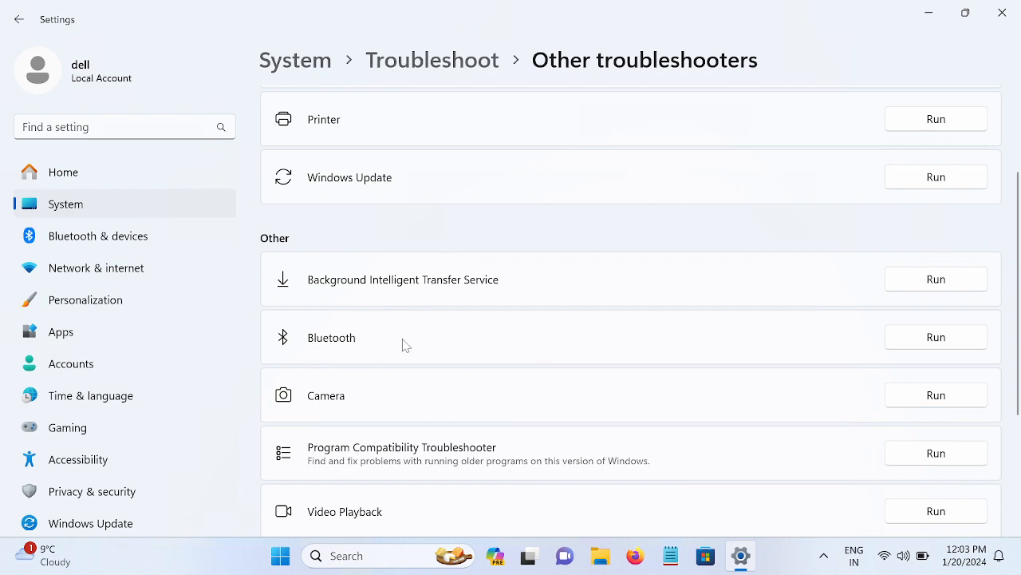
{"action": "mouse_move", "coordinate": [394, 357]}
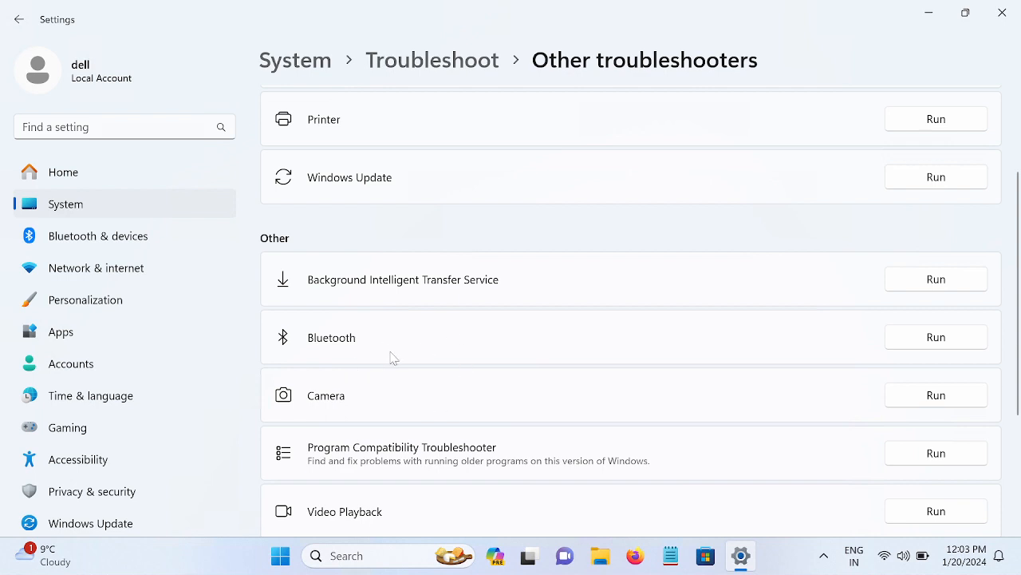
{"action": "mouse_move", "coordinate": [375, 343]}
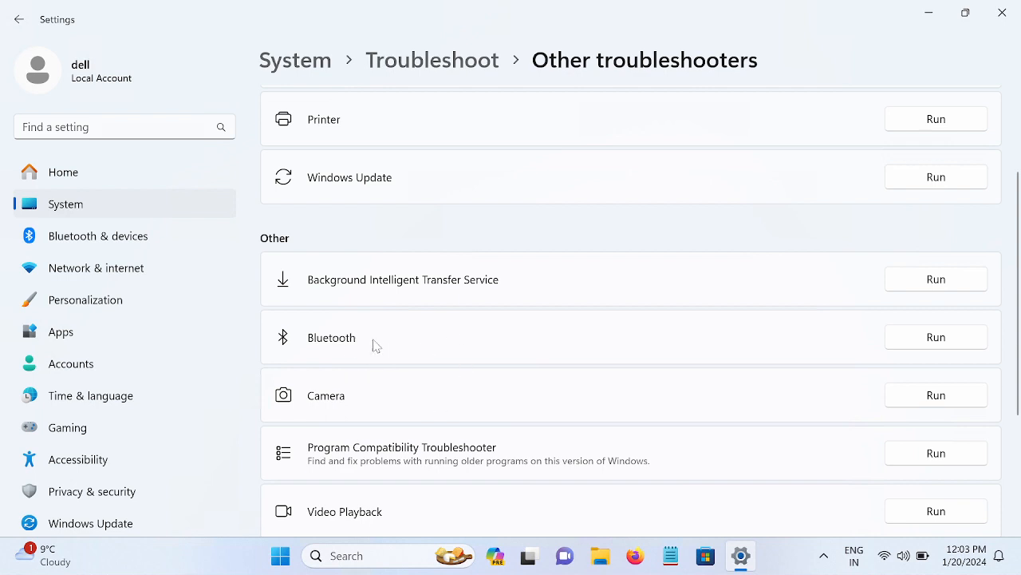
{"action": "mouse_move", "coordinate": [420, 336]}
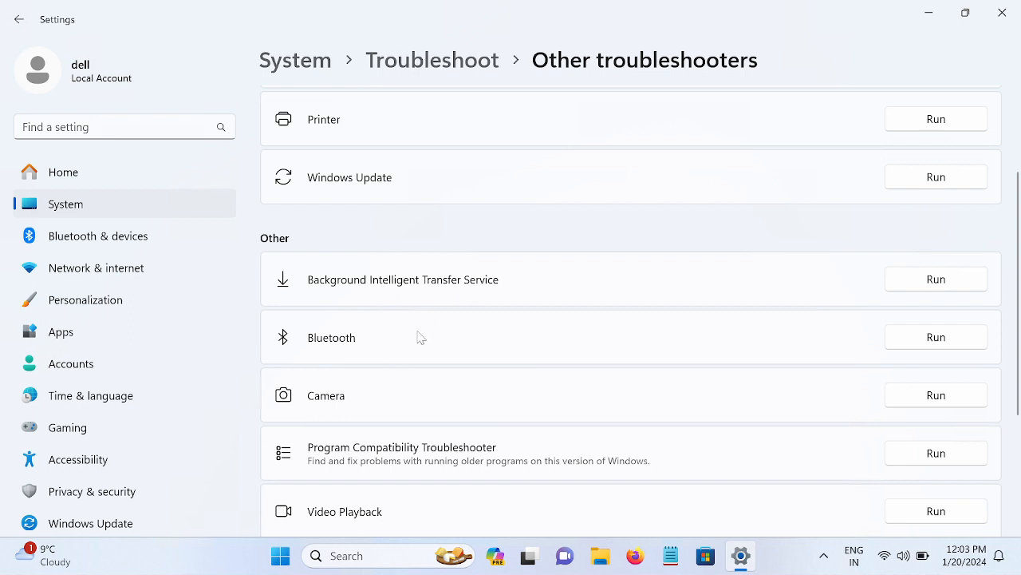
{"action": "mouse_move", "coordinate": [659, 269]}
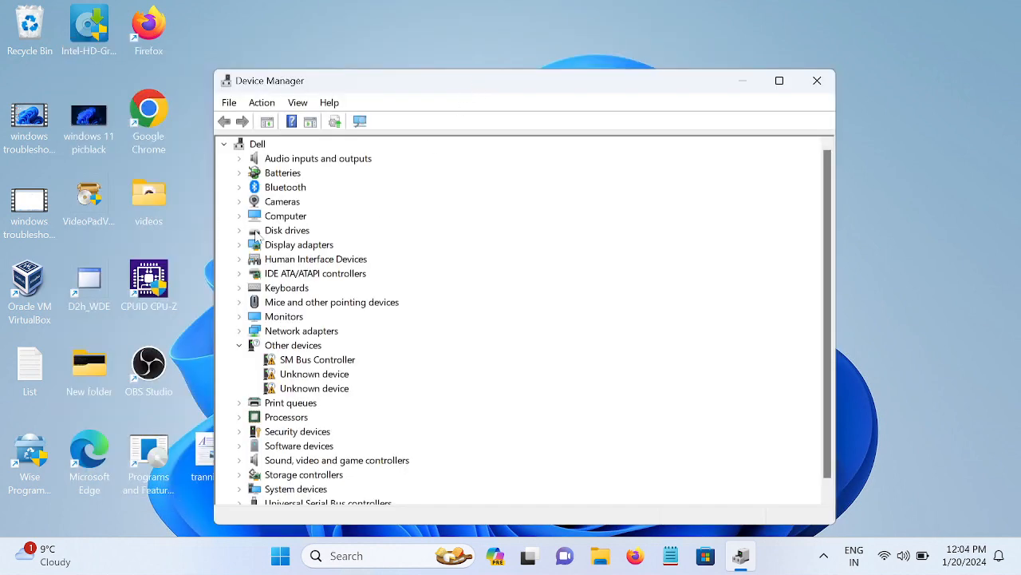
Rescan Device Manager for hardware changes.
{"action": "left_click", "coordinate": [239, 187]}
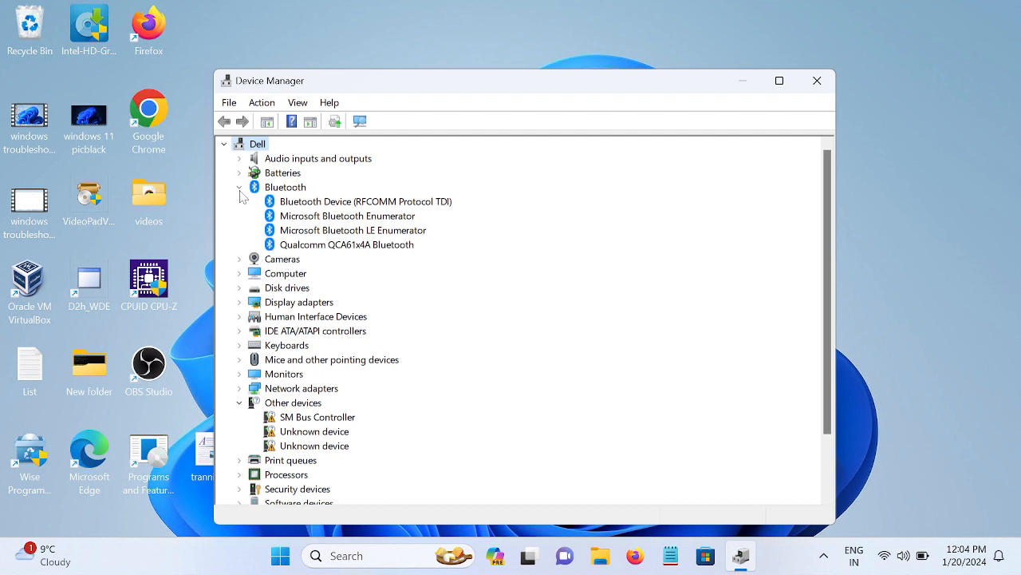
{"action": "left_click", "coordinate": [239, 187]}
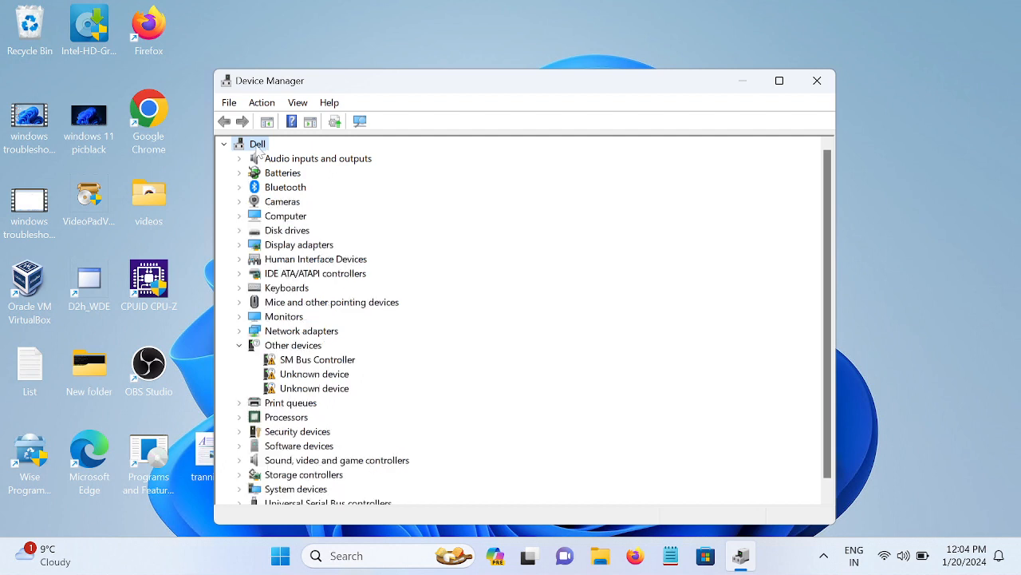
{"action": "left_click", "coordinate": [261, 103]}
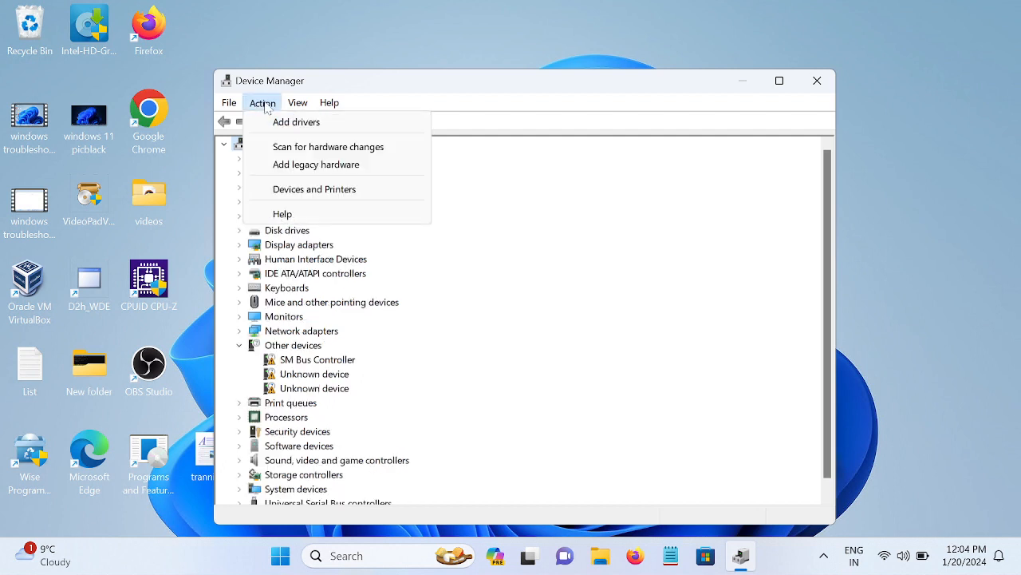
{"action": "mouse_move", "coordinate": [320, 162]}
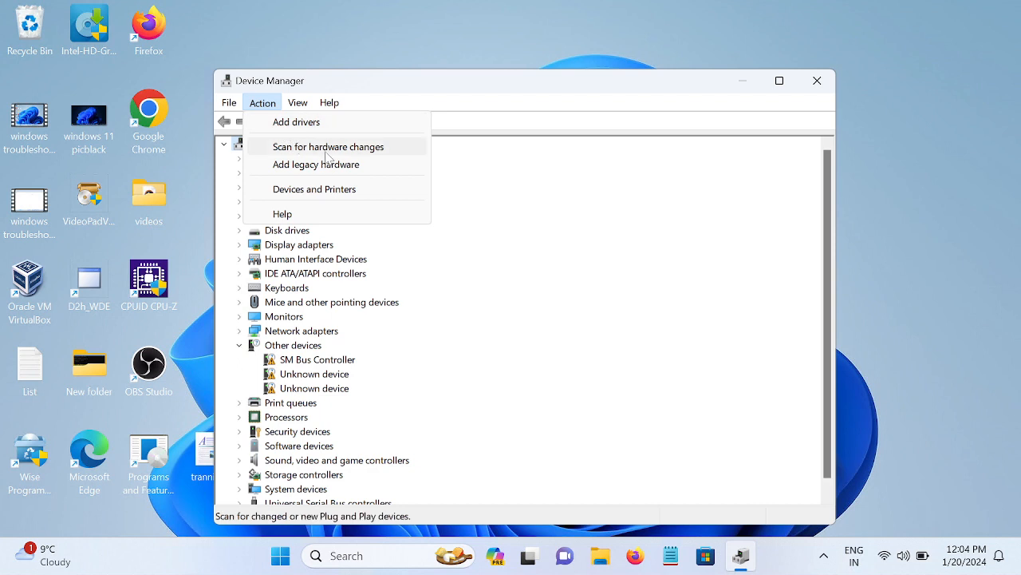
{"action": "left_click", "coordinate": [328, 146]}
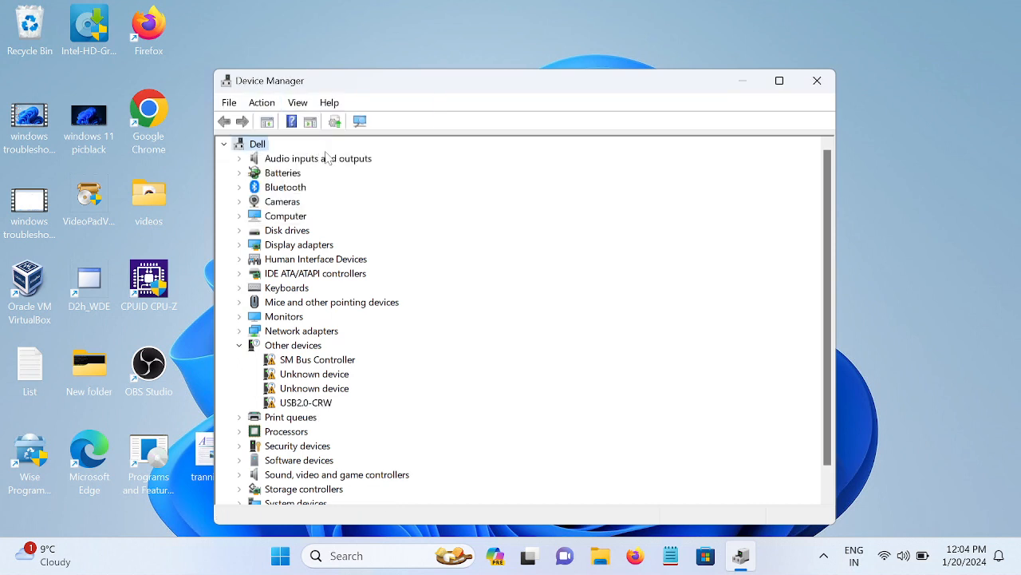
{"action": "mouse_move", "coordinate": [265, 186]}
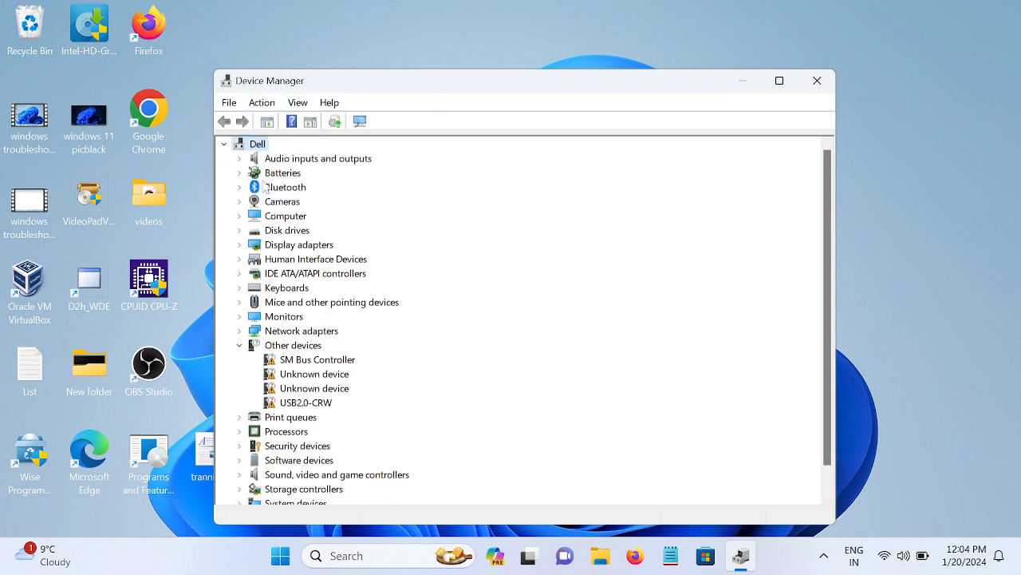
Auto-search for a Qualcomm QCA61x4A Bluetooth driver update, which reports the best driver installed.
{"action": "left_click", "coordinate": [239, 187]}
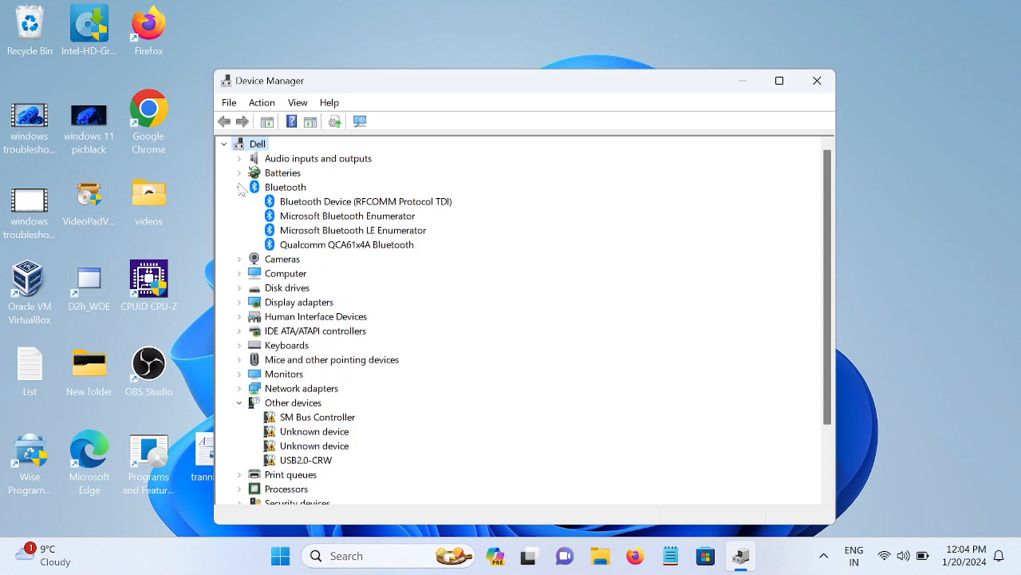
{"action": "left_click", "coordinate": [346, 245]}
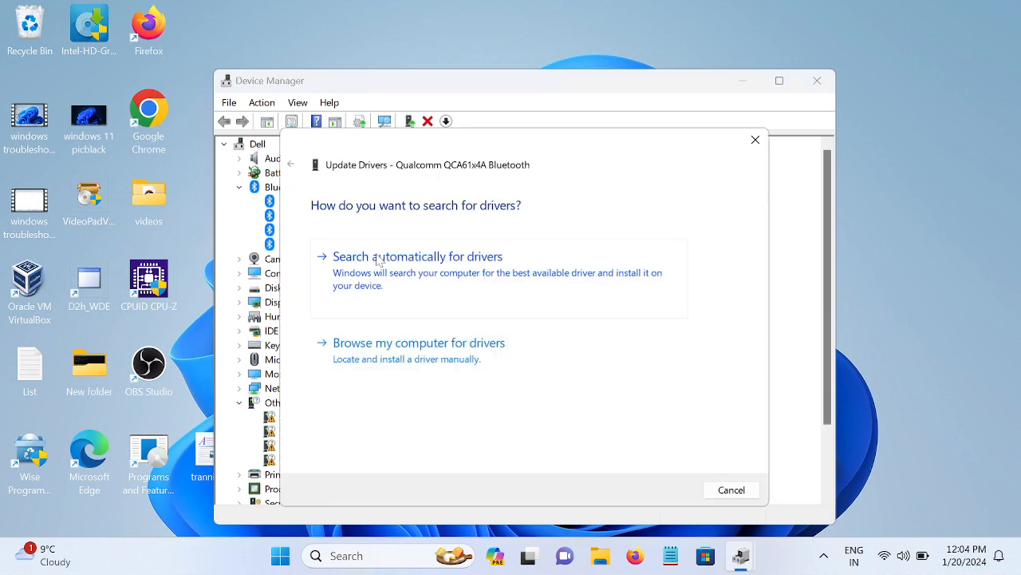
{"action": "left_click", "coordinate": [418, 256]}
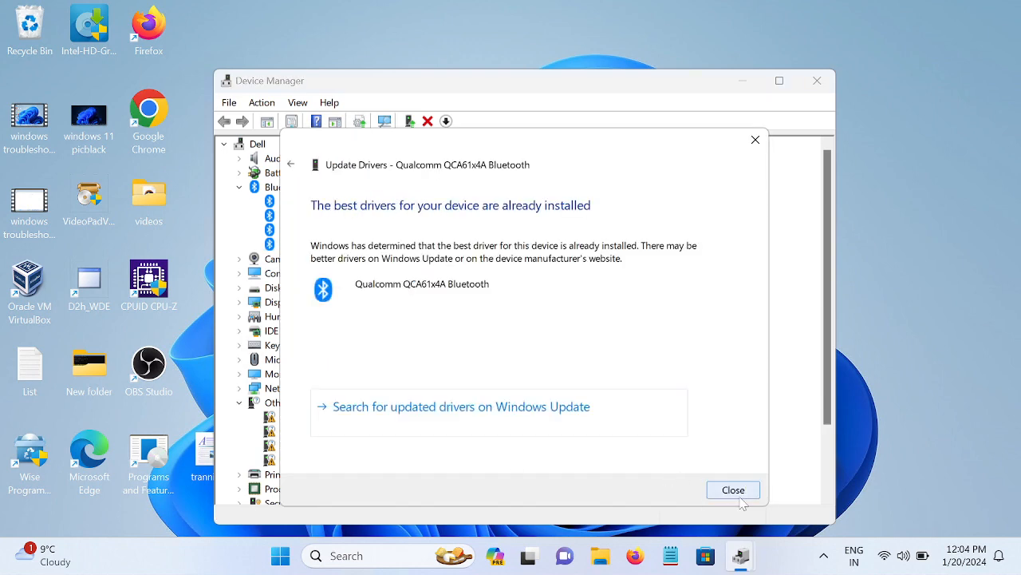
{"action": "left_click", "coordinate": [734, 489]}
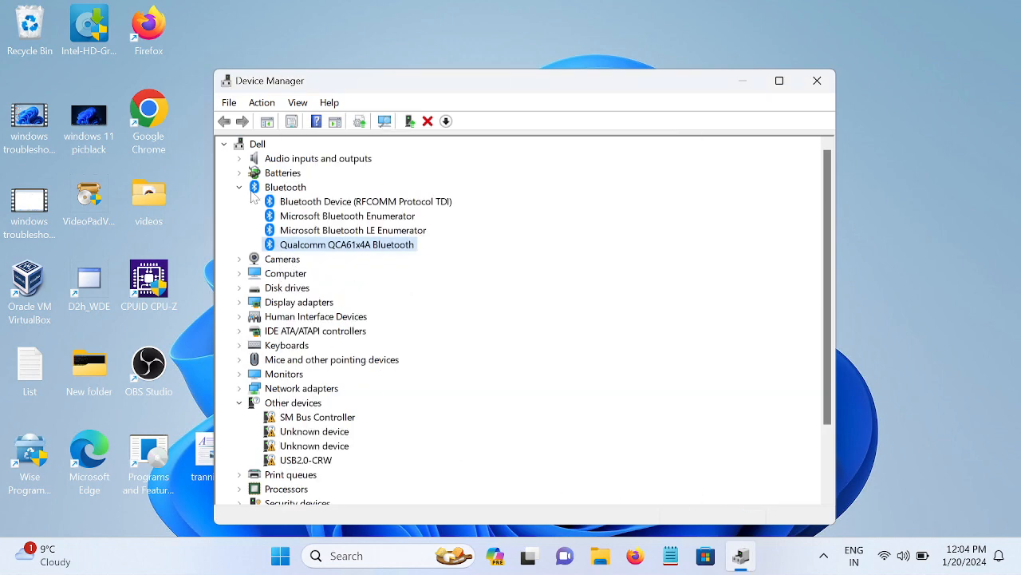
Show hidden devices in Device Manager.
{"action": "left_click", "coordinate": [238, 187]}
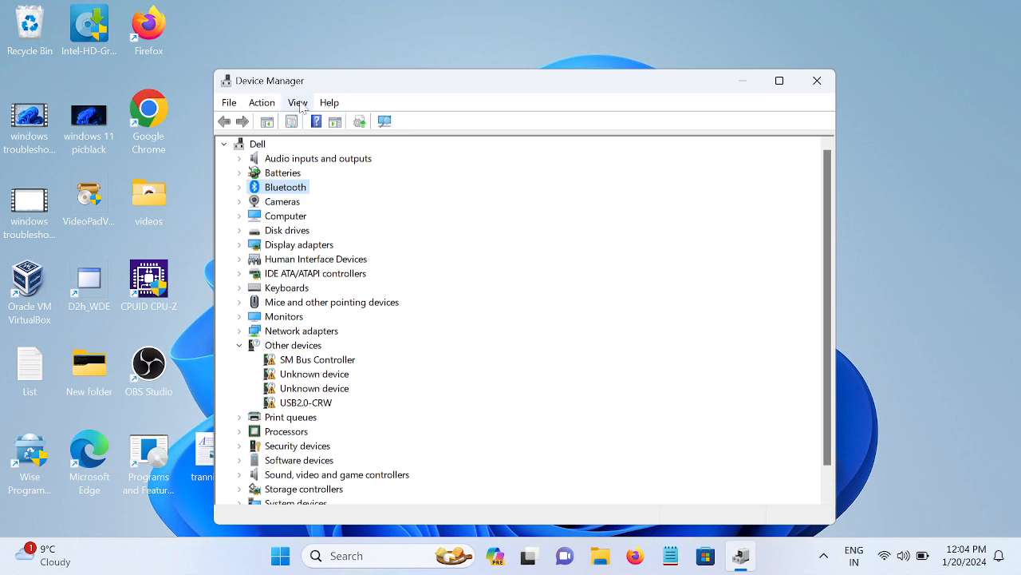
{"action": "left_click", "coordinate": [298, 102]}
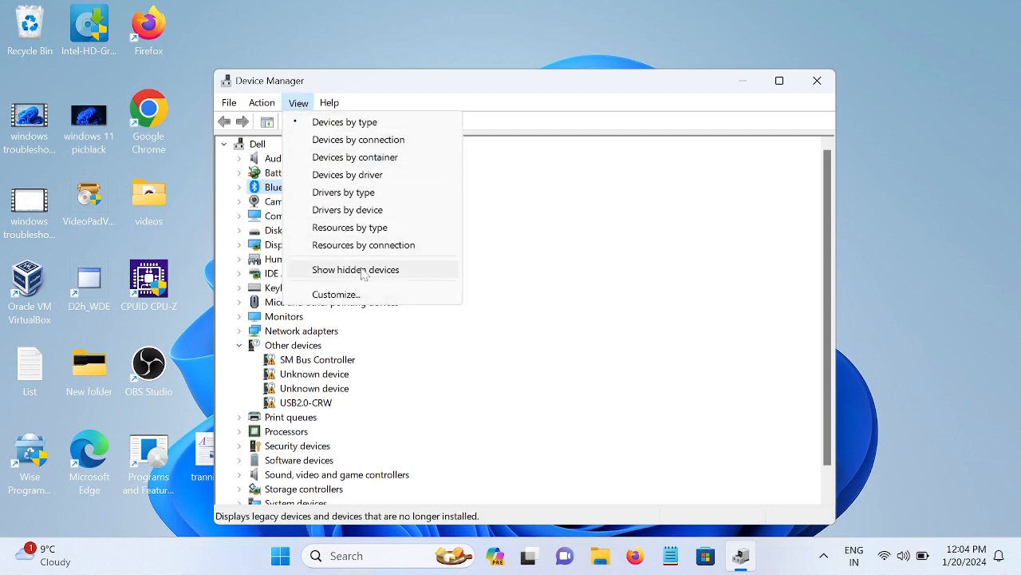
{"action": "left_click", "coordinate": [355, 269]}
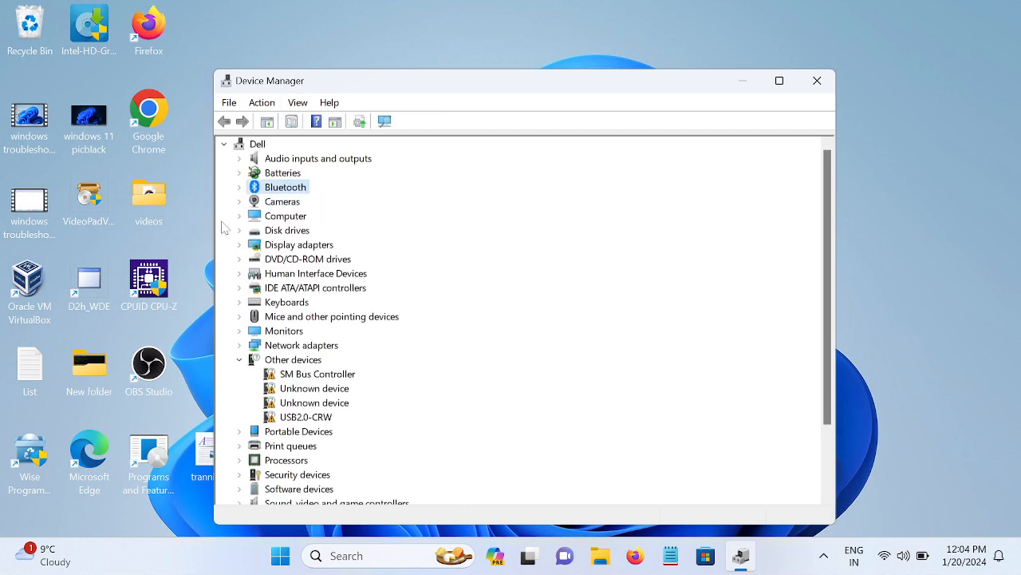
Disable and re-enable the Qualcomm QCA61x4A Bluetooth adapter, then close Device Manager.
{"action": "left_click", "coordinate": [239, 187]}
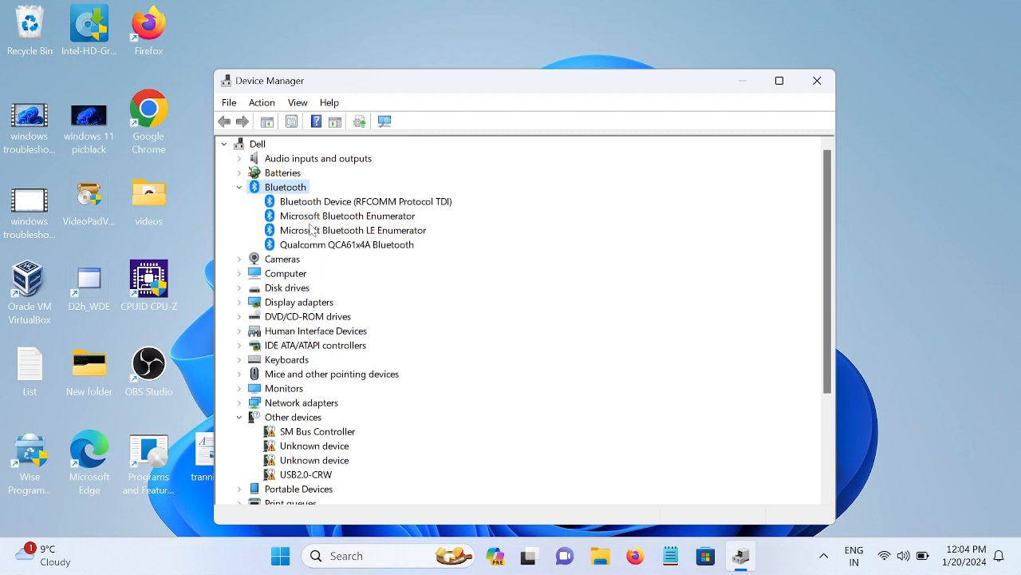
{"action": "mouse_move", "coordinate": [305, 232]}
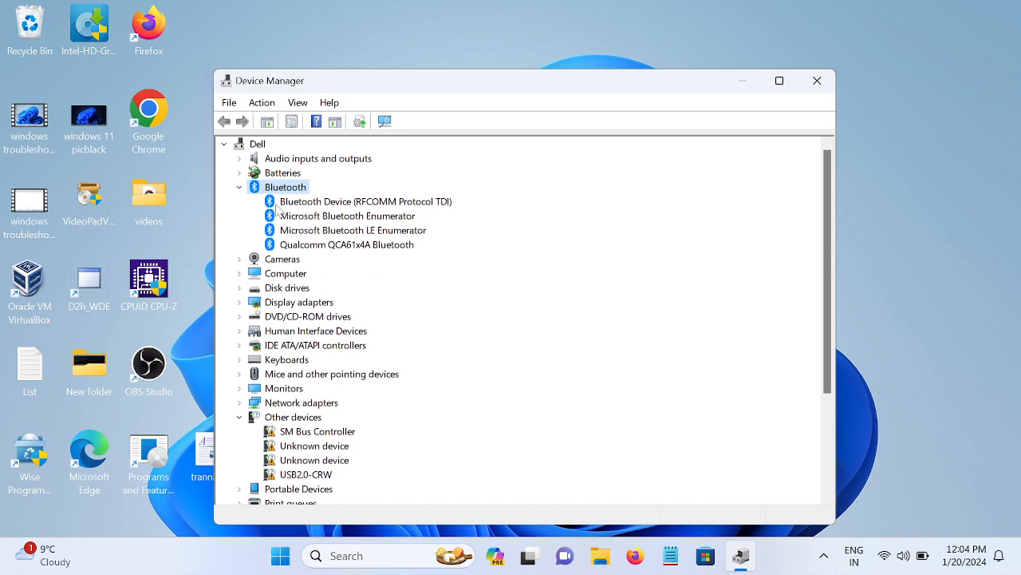
{"action": "mouse_move", "coordinate": [299, 215]}
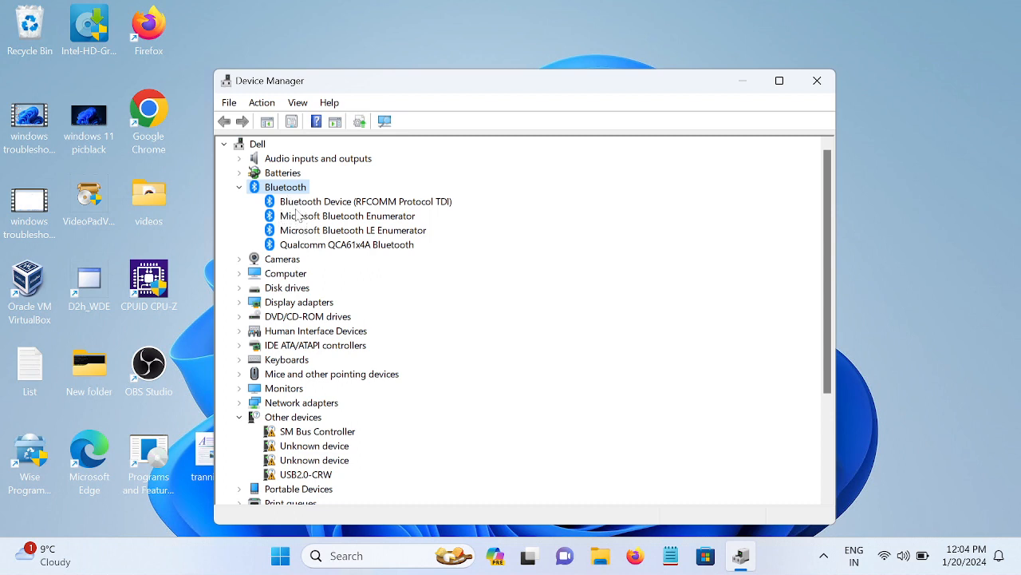
{"action": "mouse_move", "coordinate": [319, 230]}
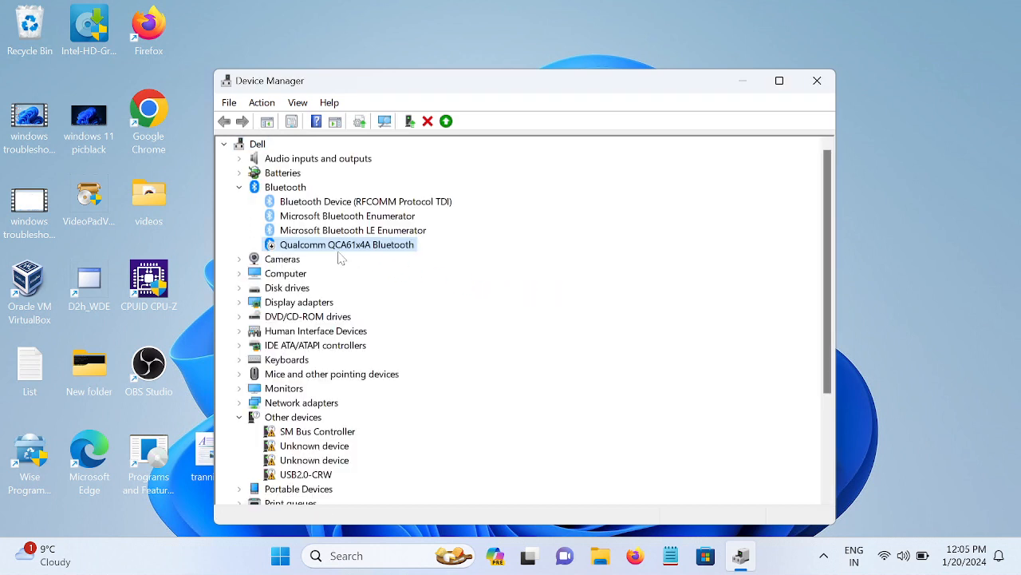
{"action": "right_click", "coordinate": [346, 244]}
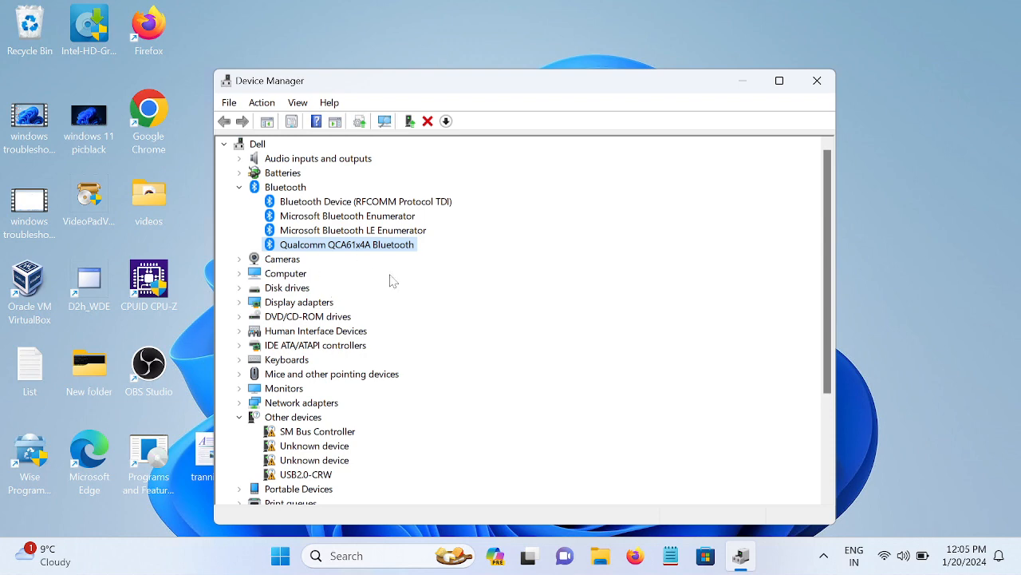
{"action": "left_click", "coordinate": [816, 80]}
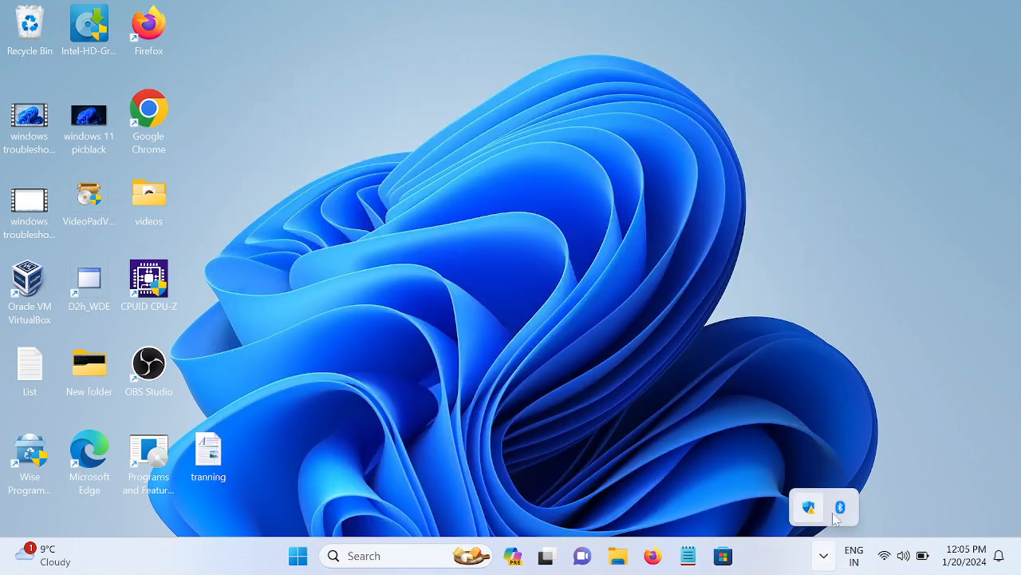
{"action": "mouse_move", "coordinate": [840, 506]}
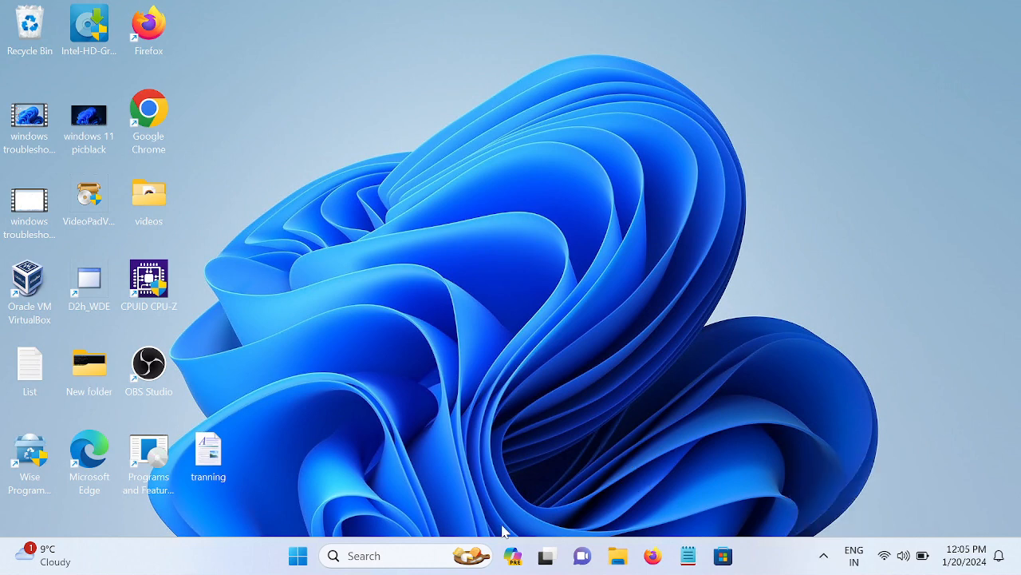
{"action": "mouse_move", "coordinate": [416, 520]}
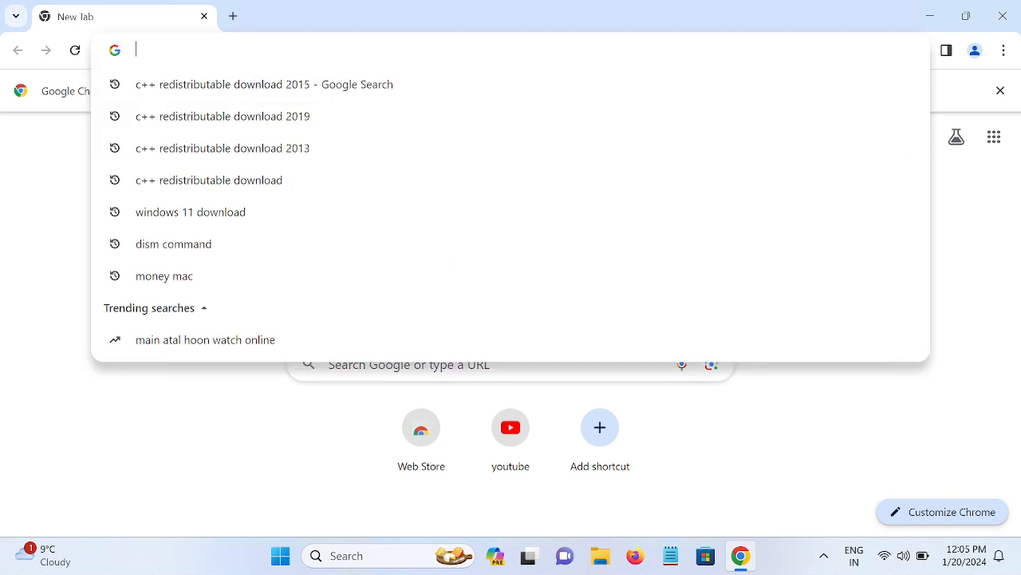
Google 'intel bluetooth driver for windows 10' and open Intel's Wireless Bluetooth download page.
{"action": "type", "text": "intel"}
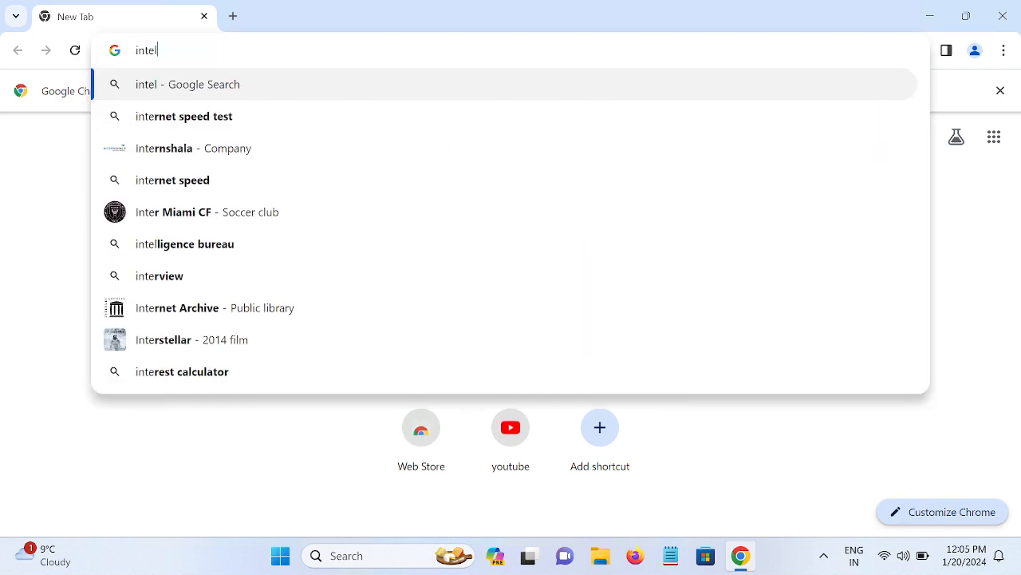
{"action": "type", "text": "\" \""}
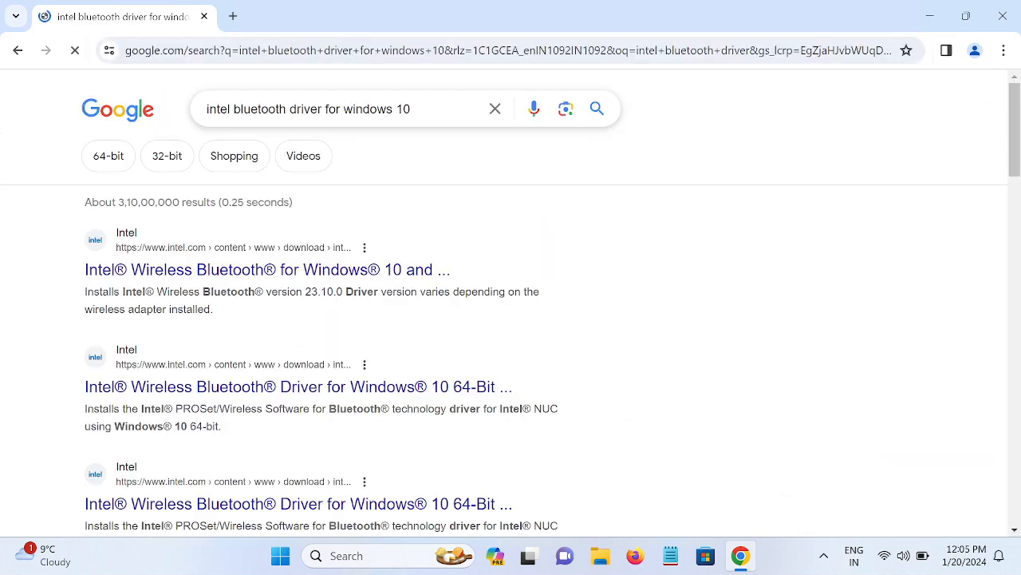
{"action": "left_click", "coordinate": [267, 268]}
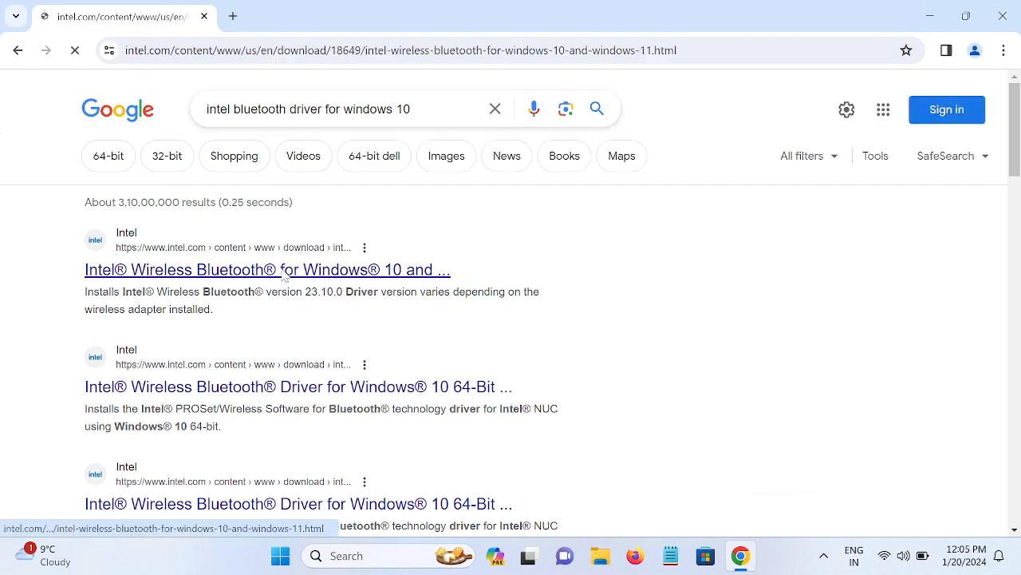
Download Intel's Windows 11/10 64-bit BT-23.10.0 Bluetooth driver and view it in recent downloads.
{"action": "left_click", "coordinate": [266, 269]}
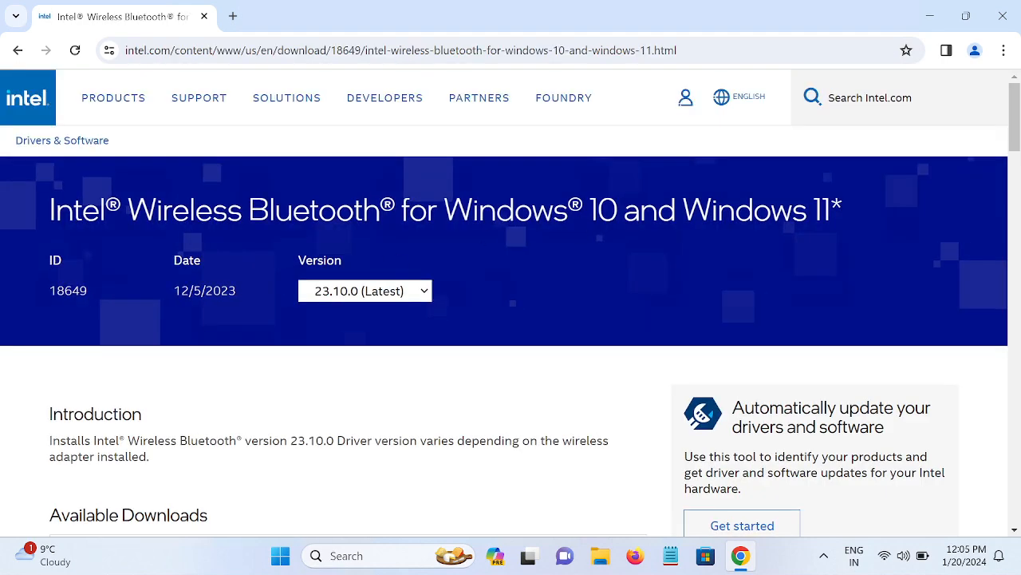
{"action": "scroll", "scroll_direction": "down", "scroll_amount": 3}
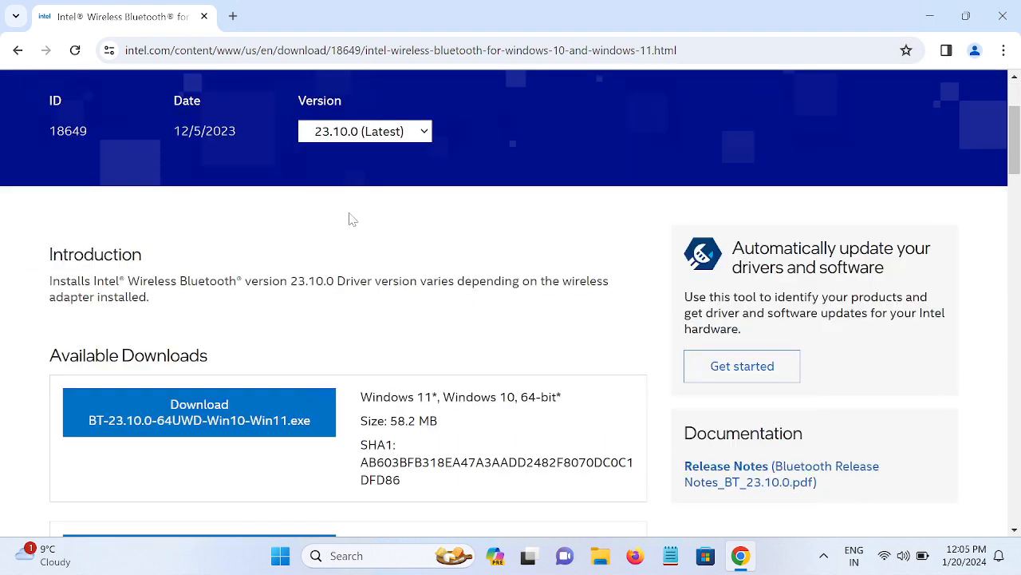
{"action": "scroll", "scroll_direction": "down", "scroll_amount": 3}
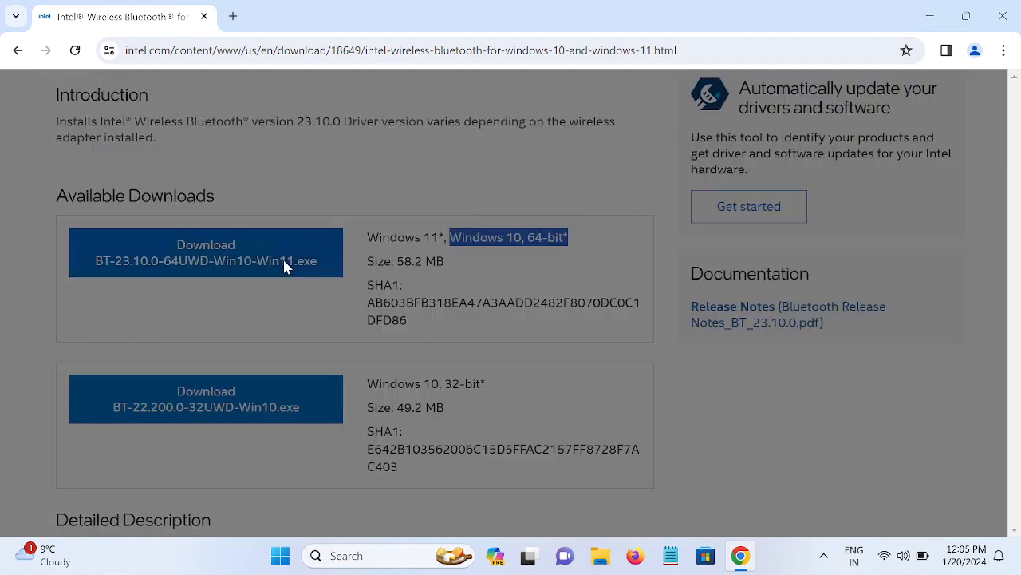
{"action": "left_click", "coordinate": [205, 252]}
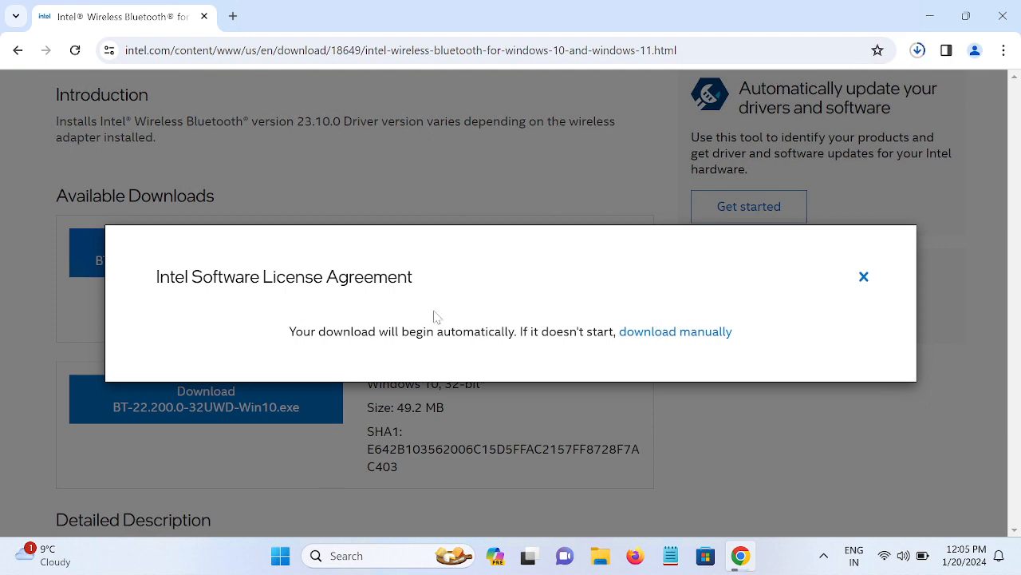
{"action": "mouse_move", "coordinate": [428, 382]}
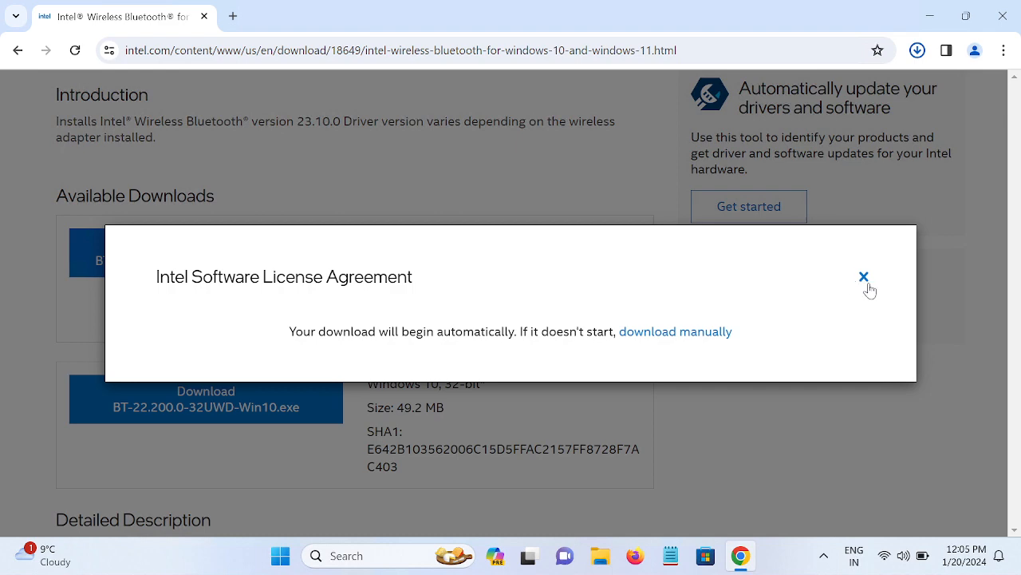
{"action": "left_click", "coordinate": [863, 276]}
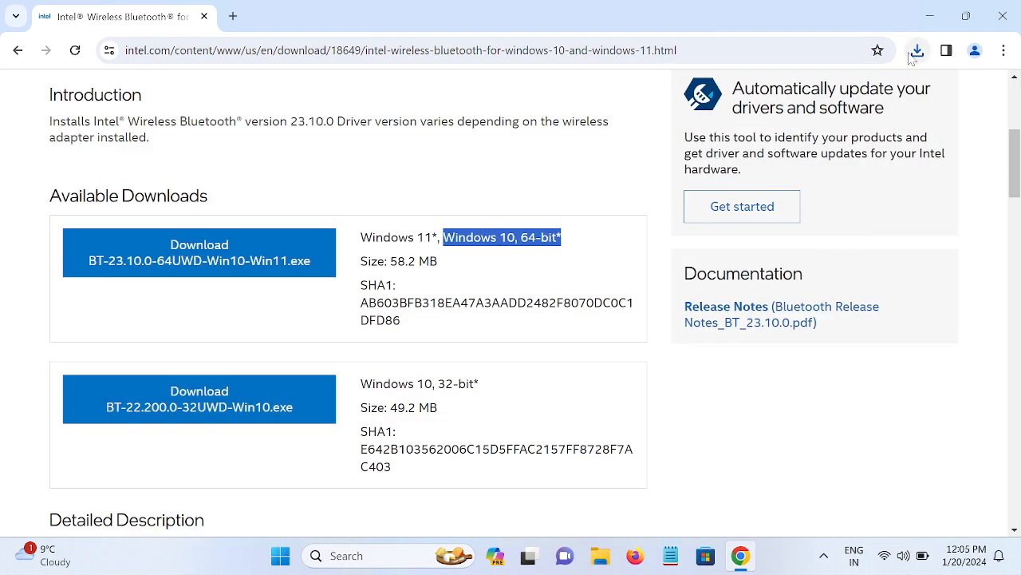
{"action": "left_click", "coordinate": [916, 50]}
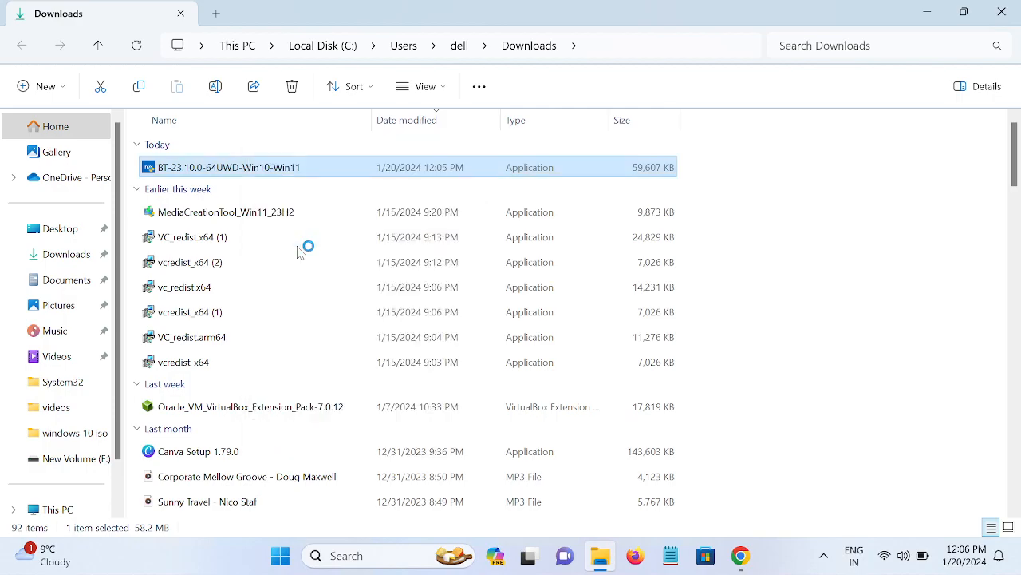
Launch the downloaded Intel Bluetooth driver installer and pass the welcome step.
{"action": "double_click", "coordinate": [229, 167]}
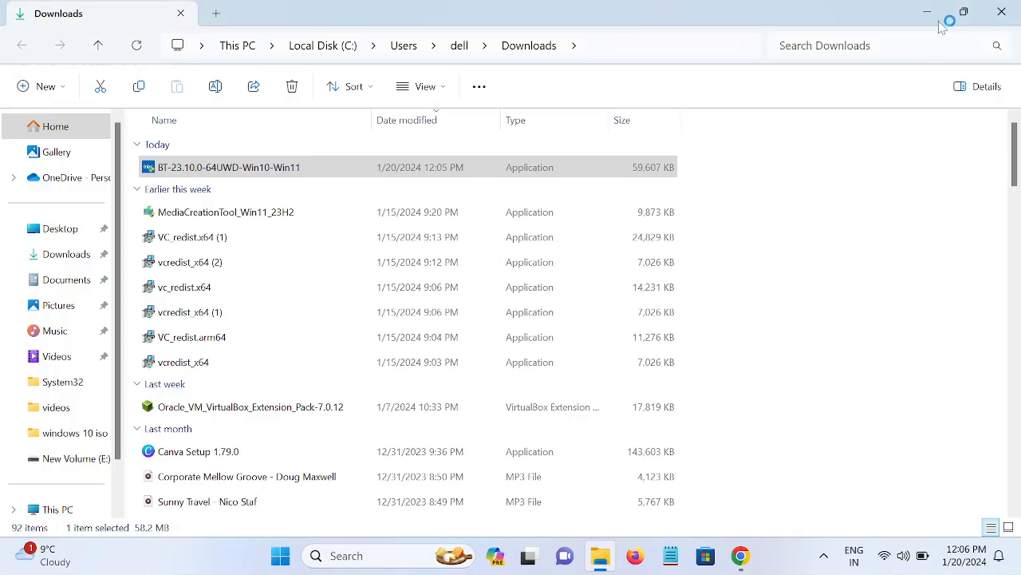
{"action": "mouse_move", "coordinate": [836, 94]}
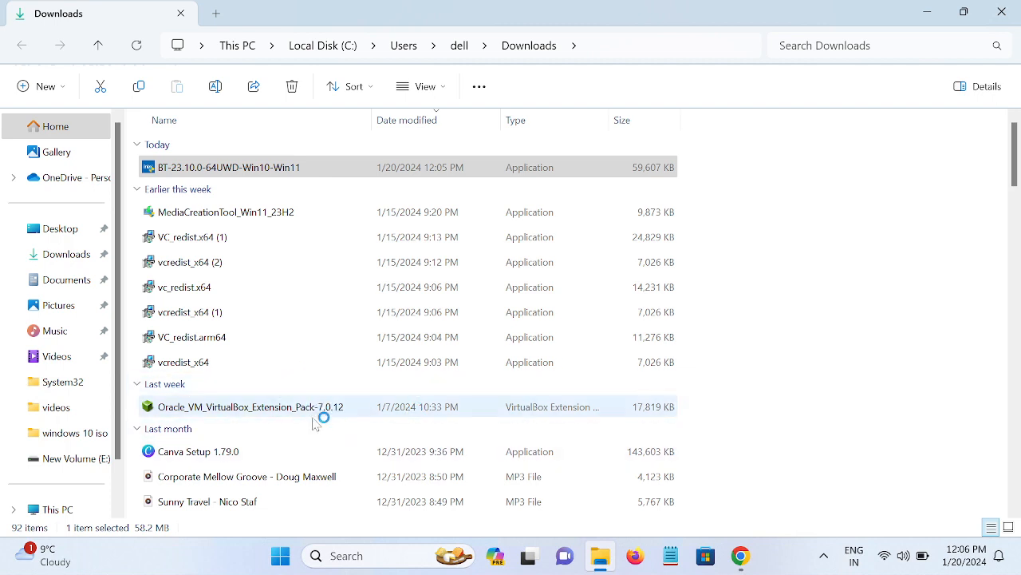
{"action": "double_click", "coordinate": [229, 167]}
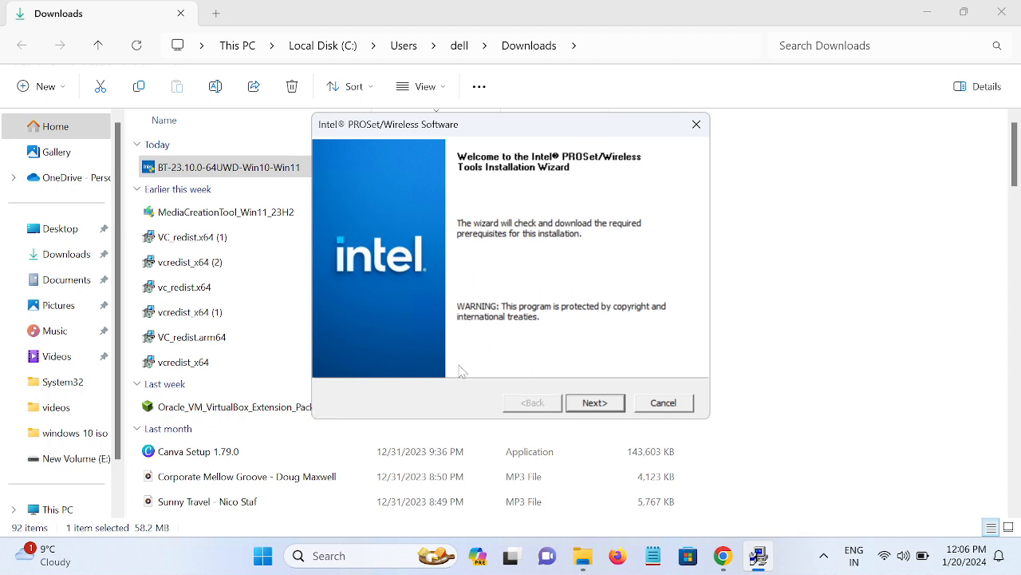
{"action": "left_click", "coordinate": [594, 402]}
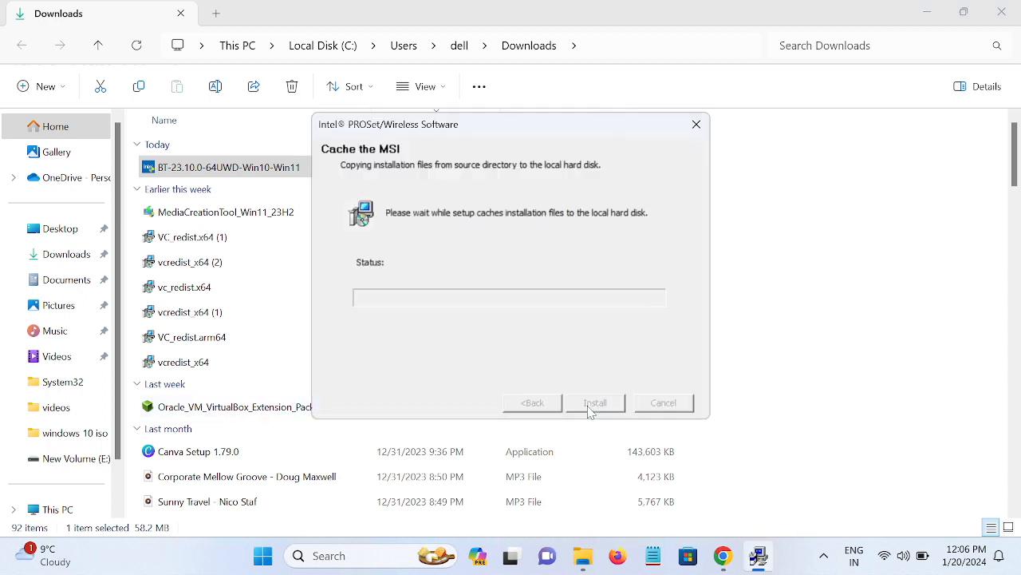
{"action": "mouse_move", "coordinate": [482, 371]}
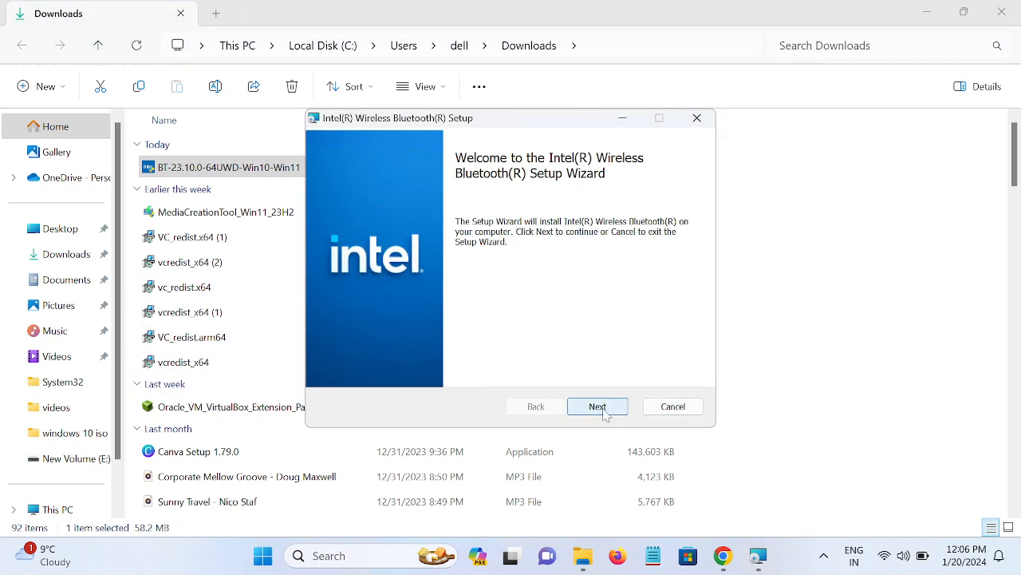
{"action": "mouse_move", "coordinate": [621, 408]}
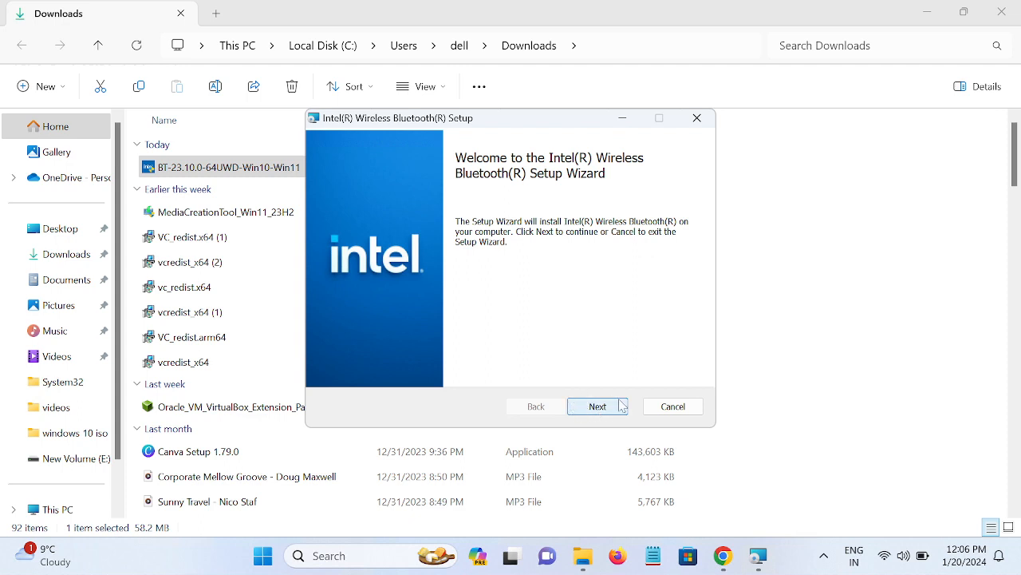
Accept the license, choose typical installation, start installing, and decline the cancel prompt.
{"action": "left_click", "coordinate": [598, 406]}
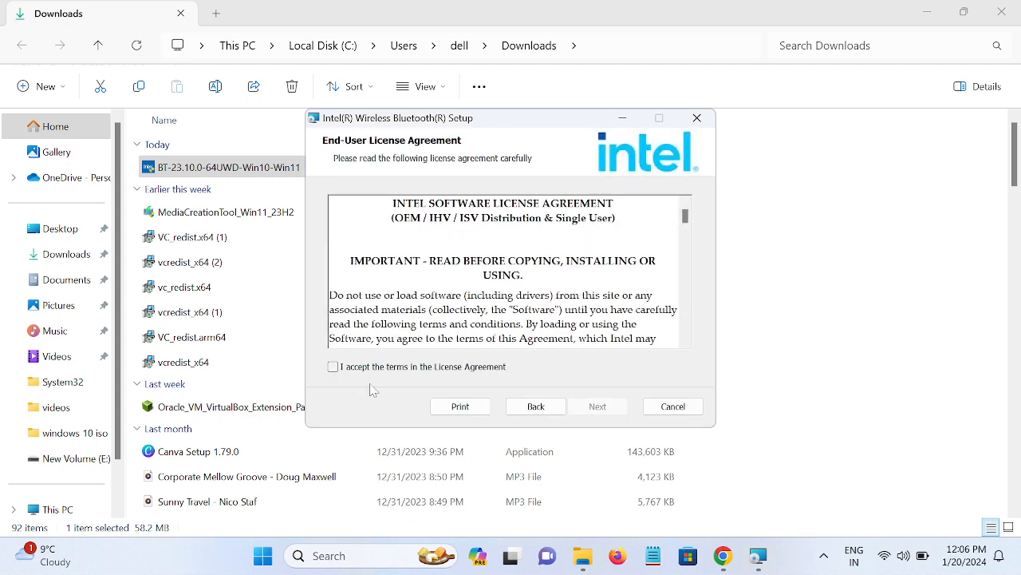
{"action": "left_click", "coordinate": [597, 407]}
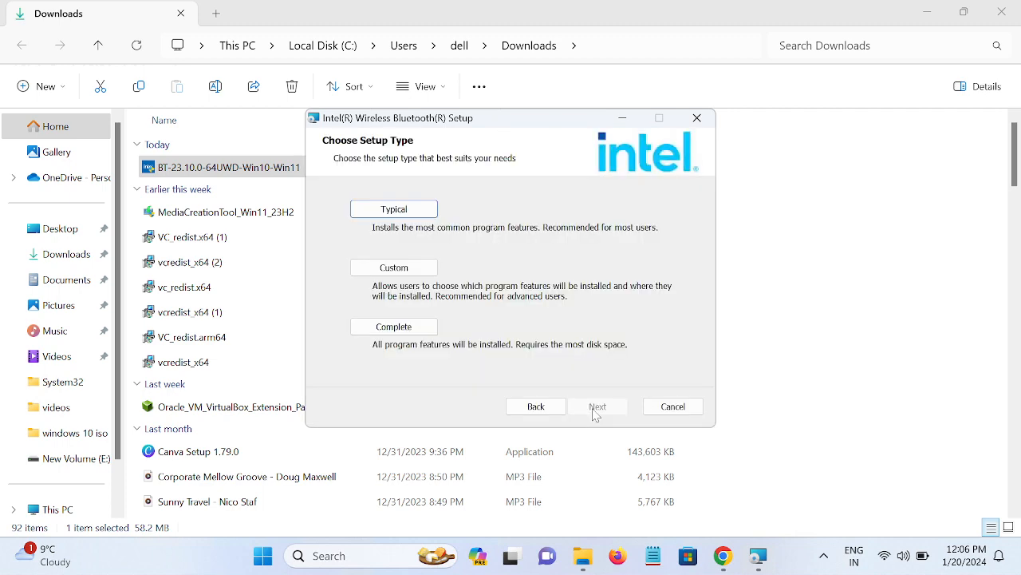
{"action": "left_click", "coordinate": [598, 407]}
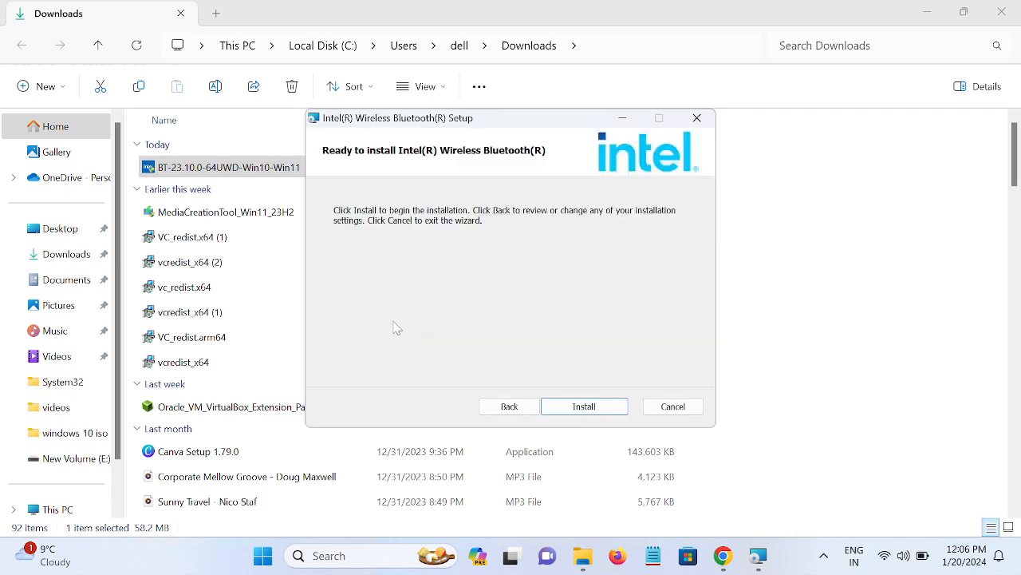
{"action": "left_click", "coordinate": [585, 406]}
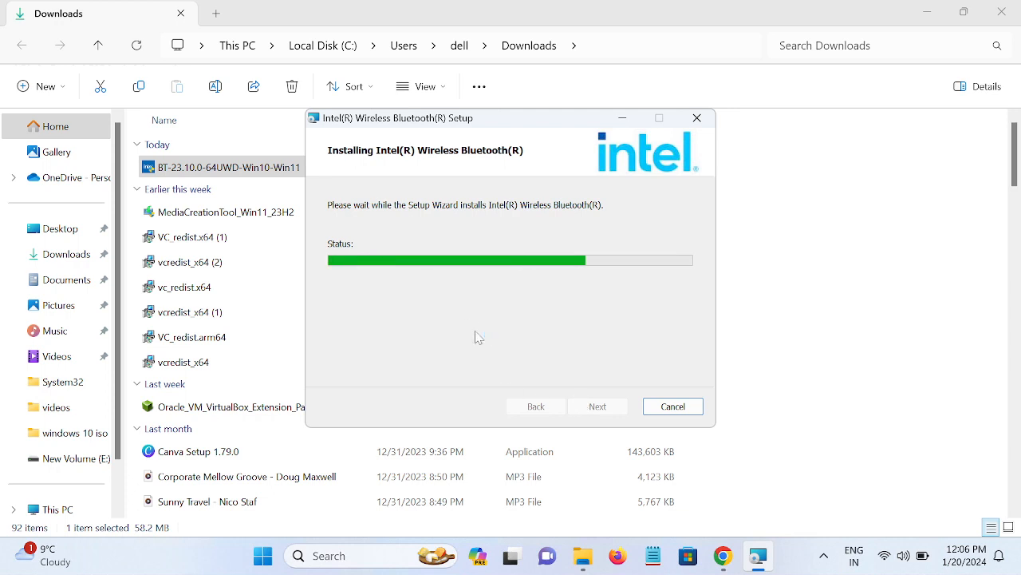
{"action": "mouse_move", "coordinate": [479, 423]}
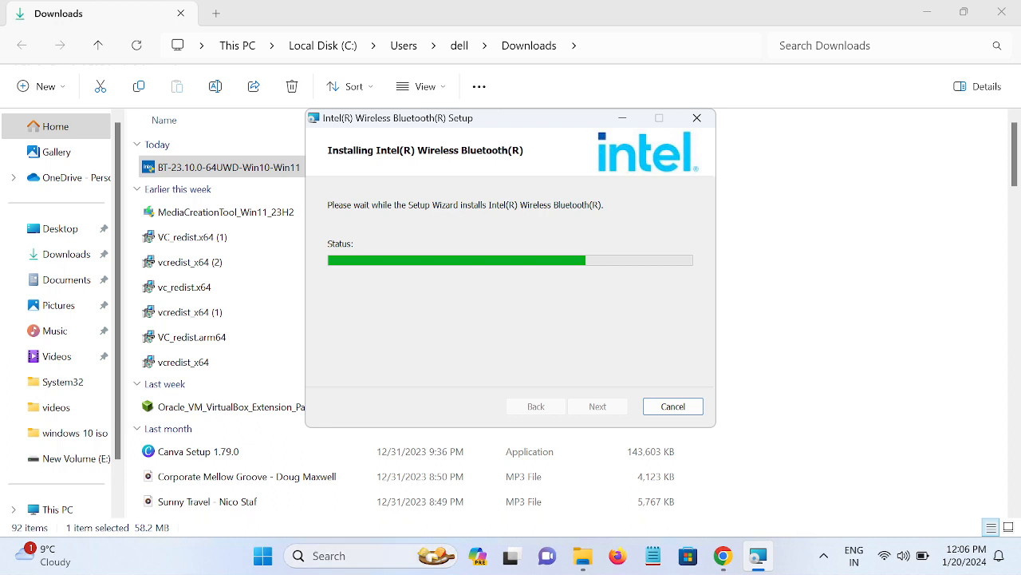
{"action": "mouse_move", "coordinate": [489, 368]}
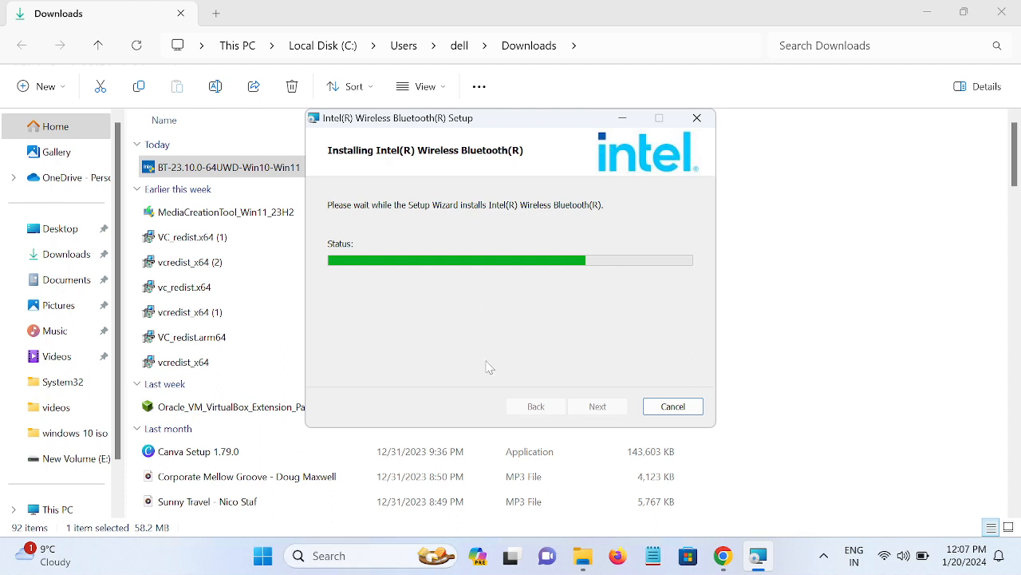
{"action": "left_click", "coordinate": [673, 406]}
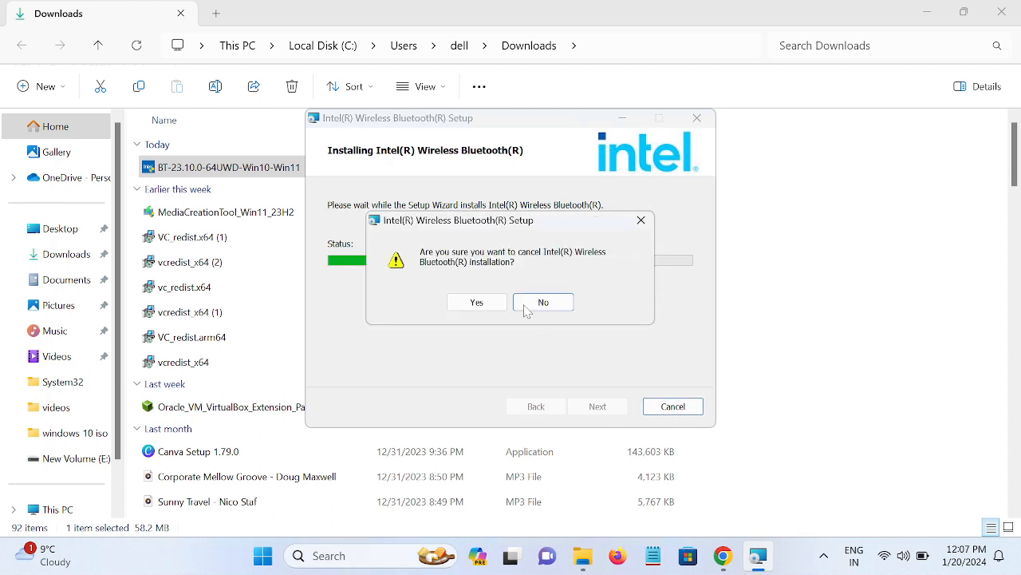
{"action": "left_click", "coordinate": [543, 301]}
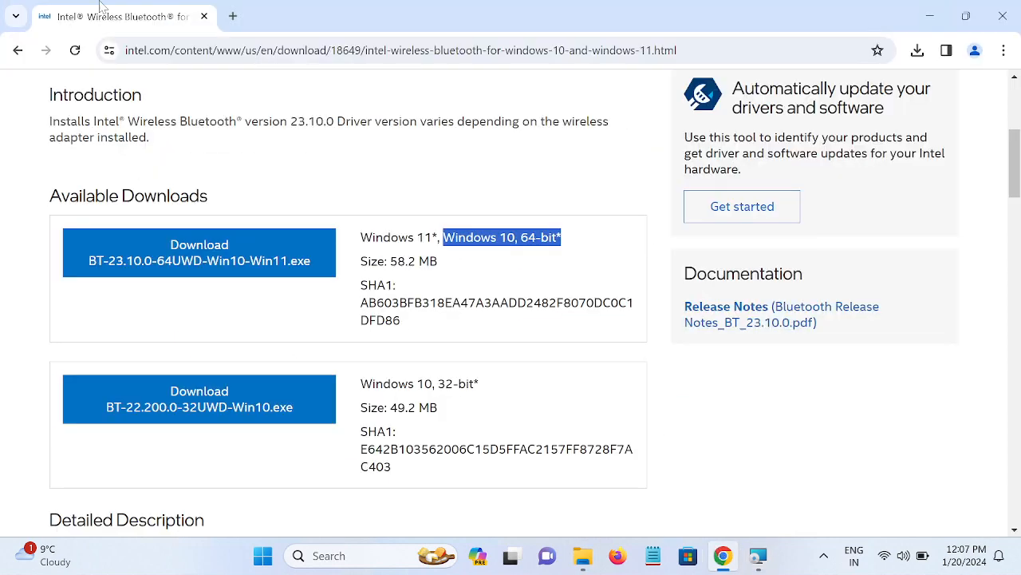
In a new tab, search Google for 'dell drivers' and open Drivers & Downloads | Dell India.
{"action": "left_click", "coordinate": [234, 16]}
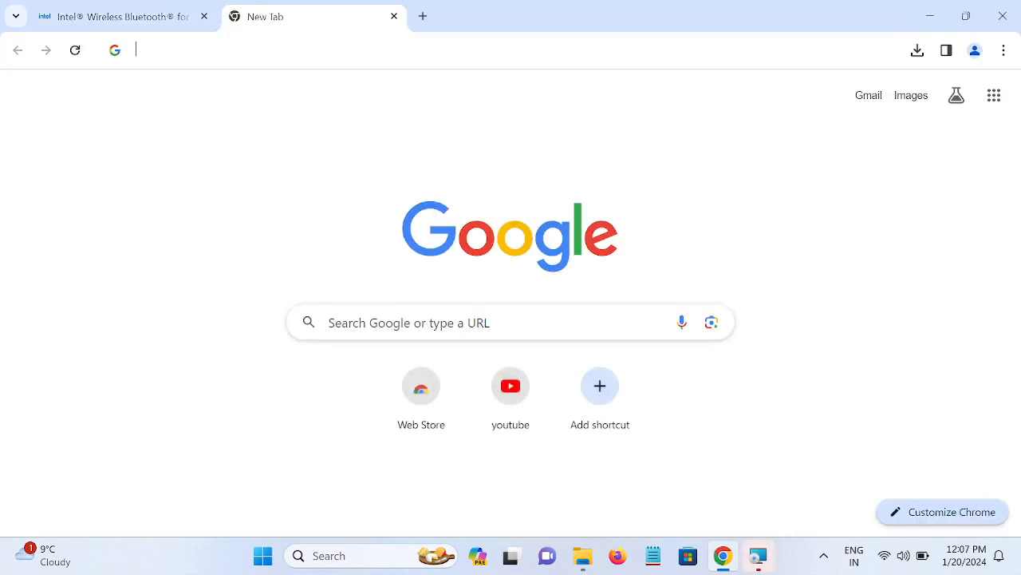
{"action": "type", "text": "dell"}
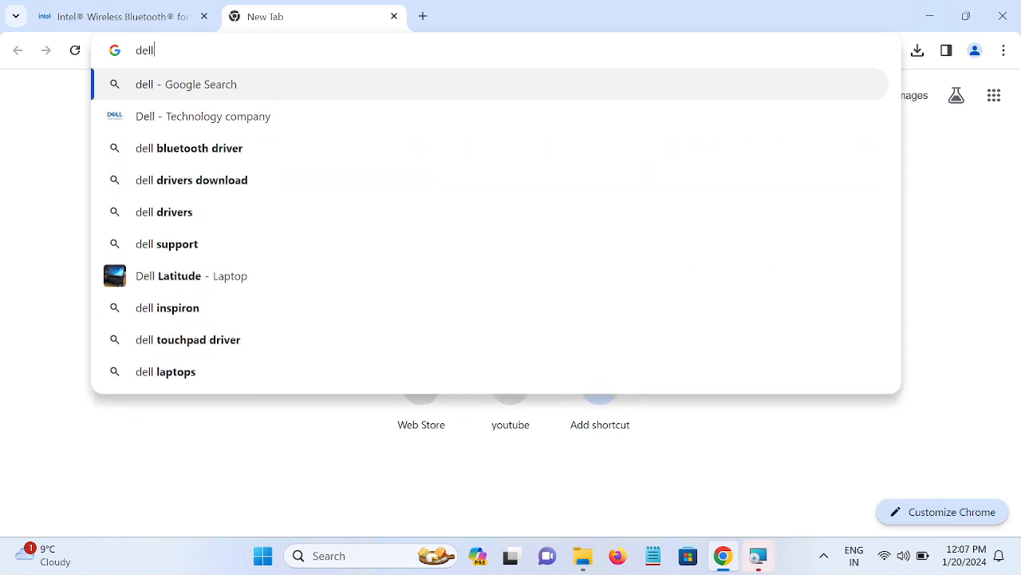
{"action": "type", "text": "dri"}
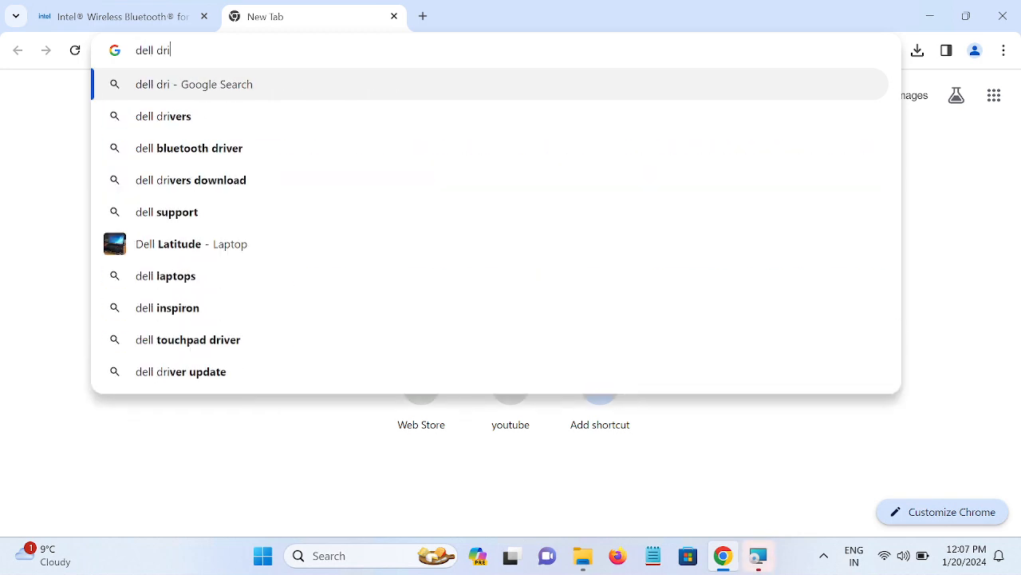
{"action": "left_click", "coordinate": [163, 115]}
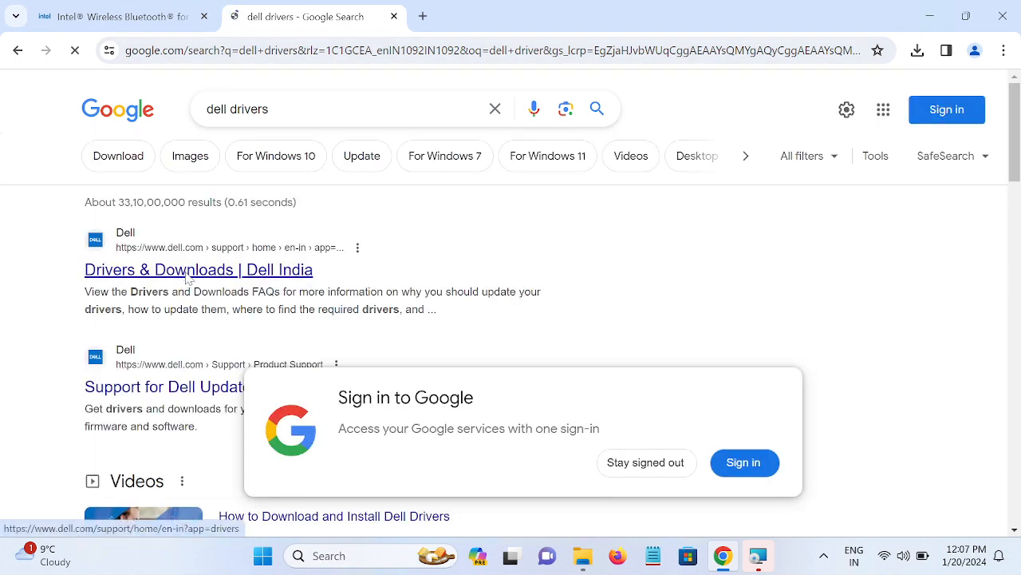
{"action": "left_click", "coordinate": [199, 269]}
{"action": "type", "text": "cmd"}
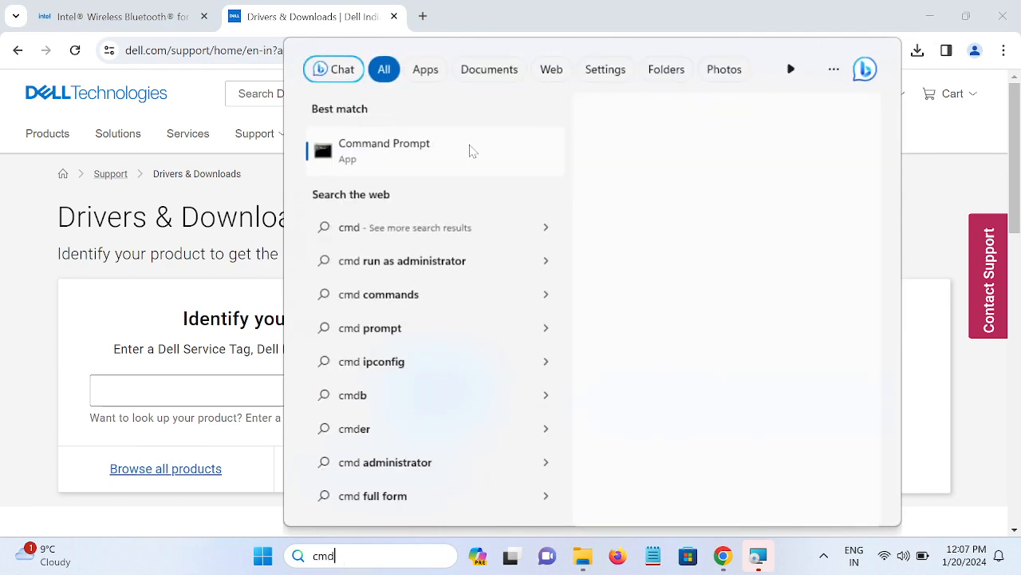
Run 'wmic bios get serialnumber' in an admin Command Prompt and paste the serial into Dell's lookup.
{"action": "right_click", "coordinate": [384, 150]}
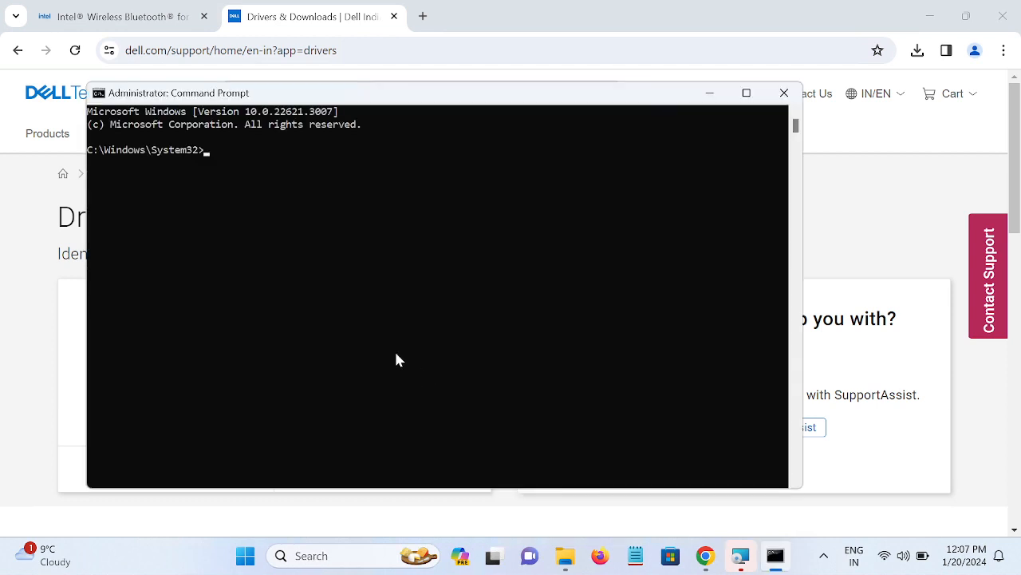
{"action": "type", "text": "wmic"}
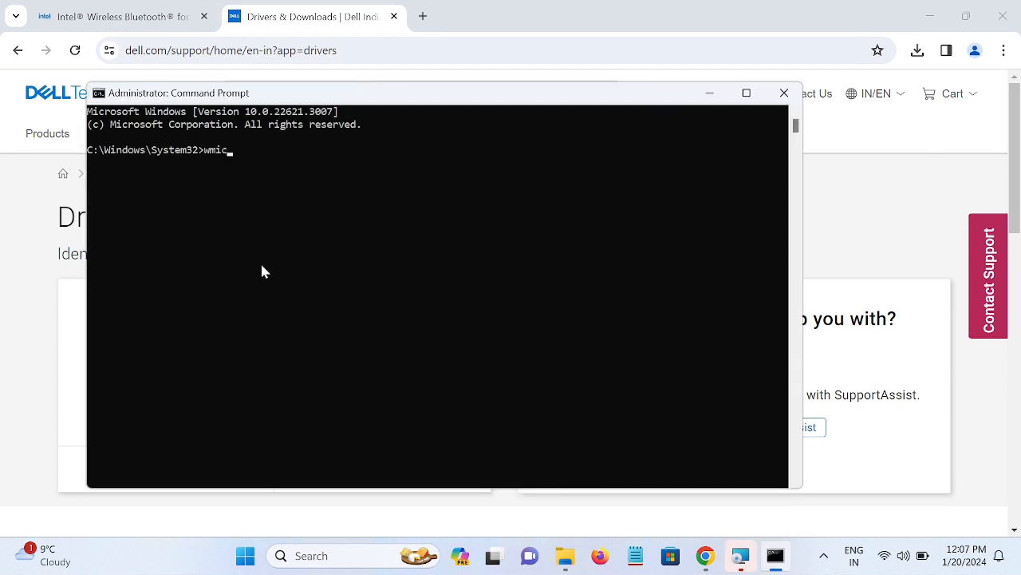
{"action": "type", "text": "bio"}
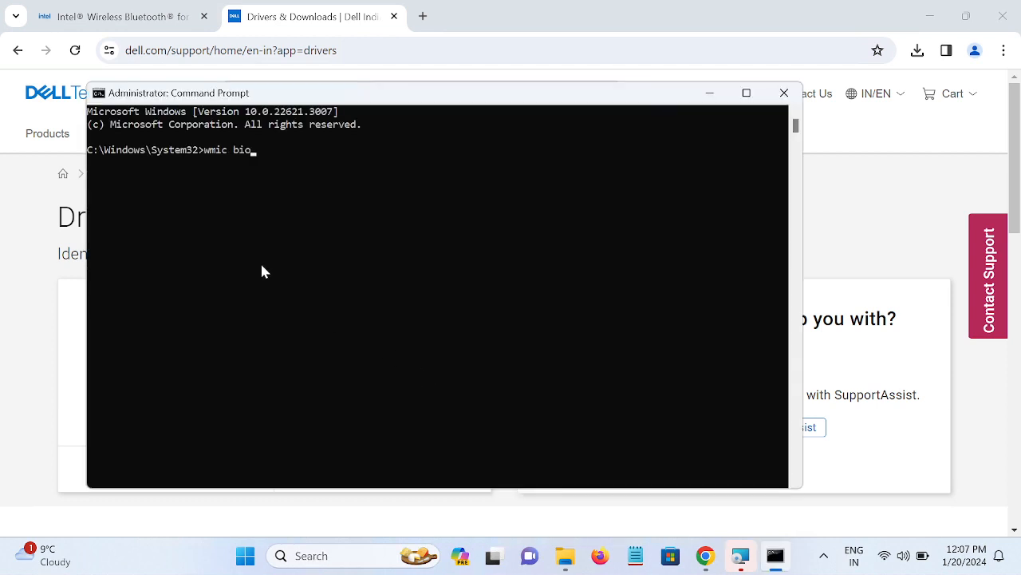
{"action": "type", "text": "s get seri"}
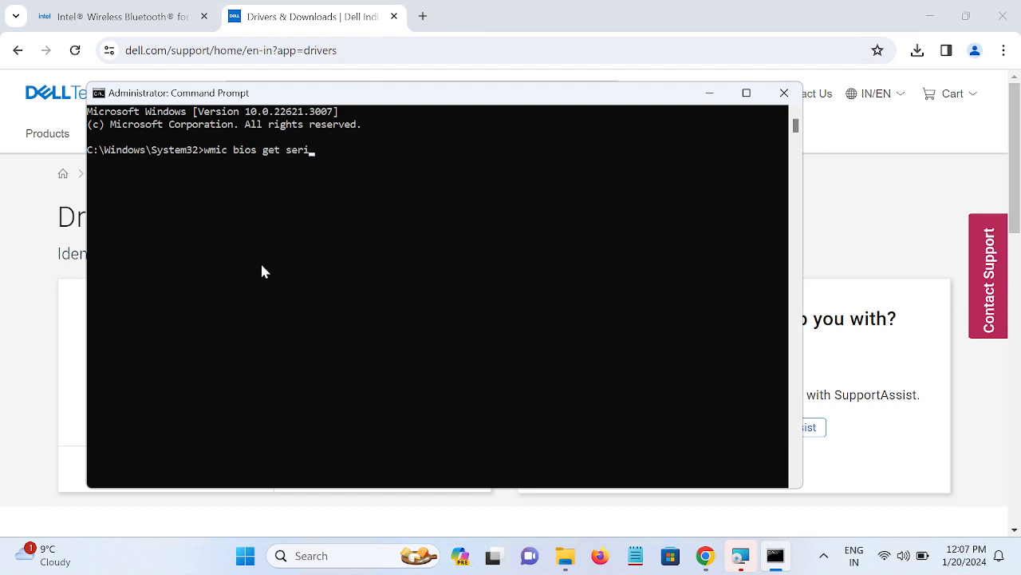
{"action": "type", "text": "alnumber"}
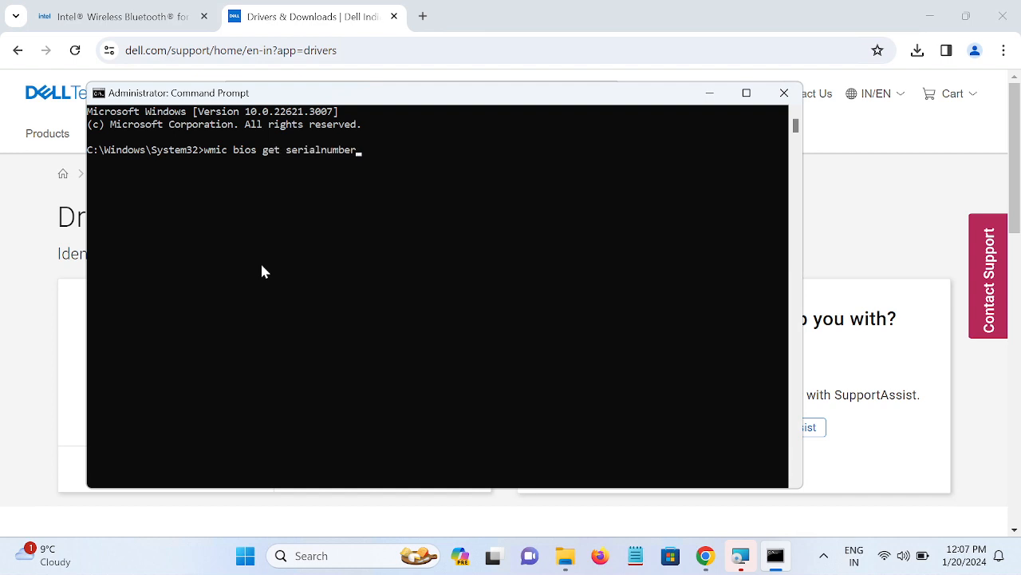
{"action": "key", "text": "Enter"}
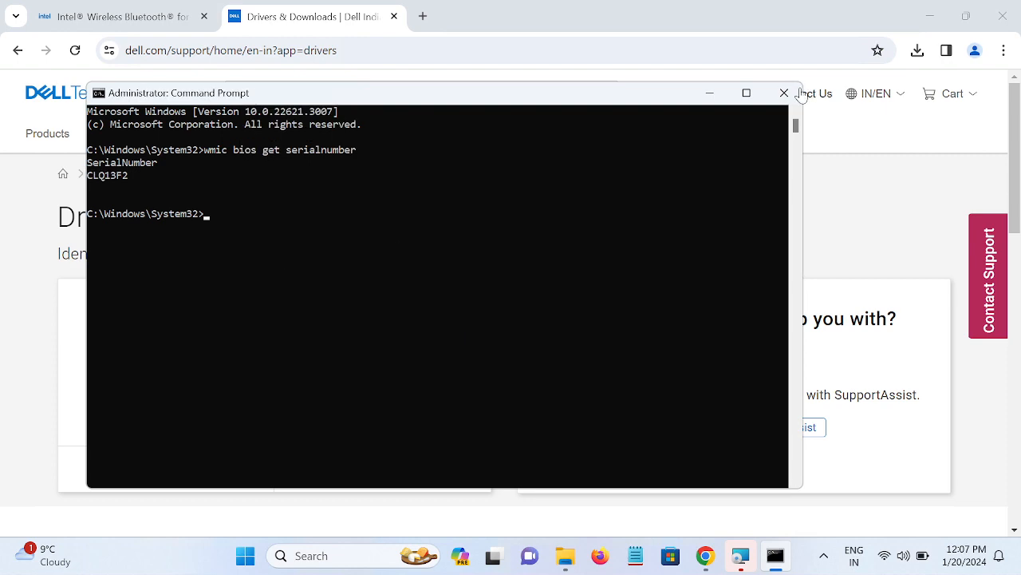
{"action": "right_click", "coordinate": [248, 391]}
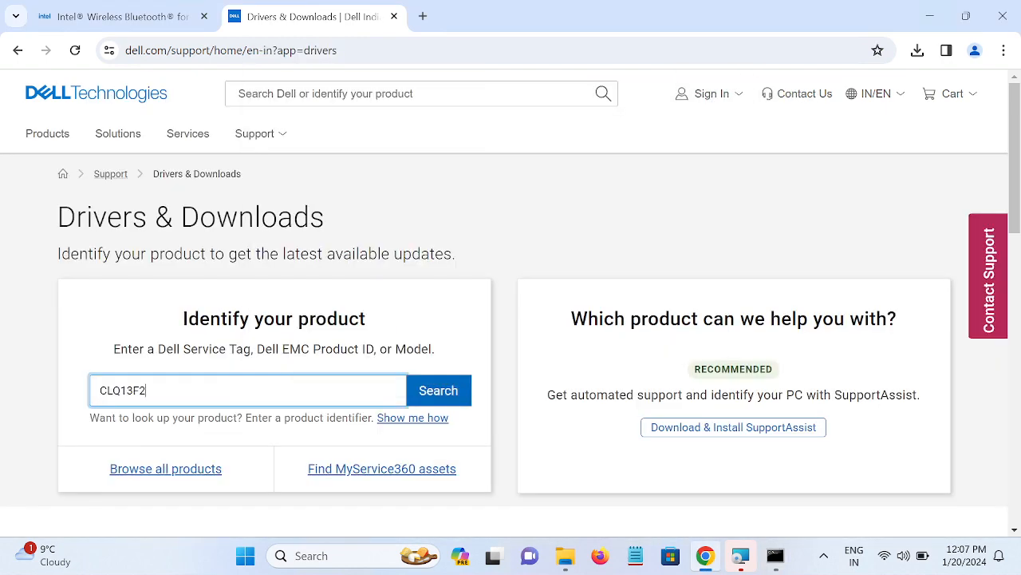
Look up the service tag on Dell Support and scroll the Latitude 3460 driver list.
{"action": "left_click", "coordinate": [452, 390]}
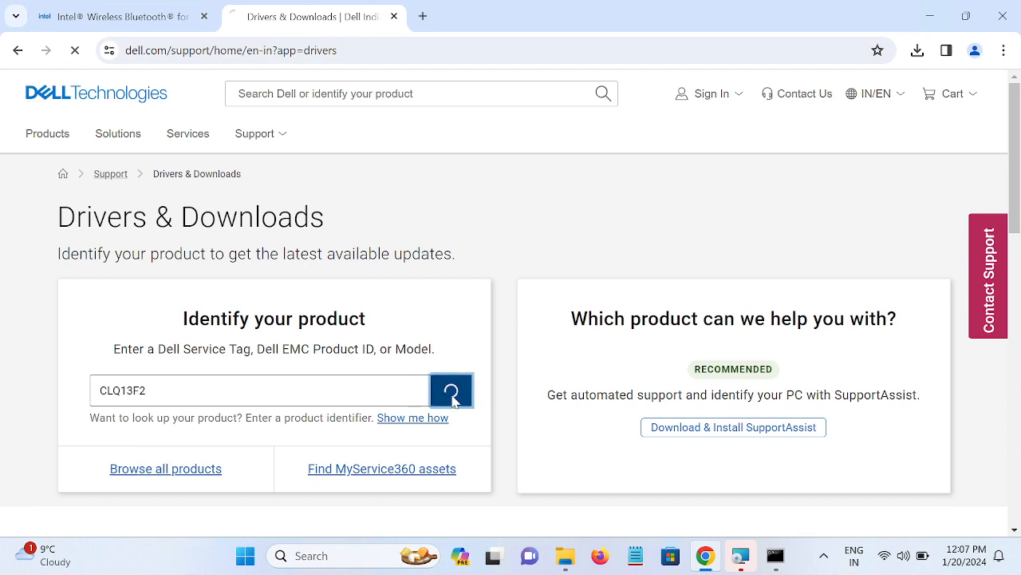
{"action": "left_click", "coordinate": [452, 388]}
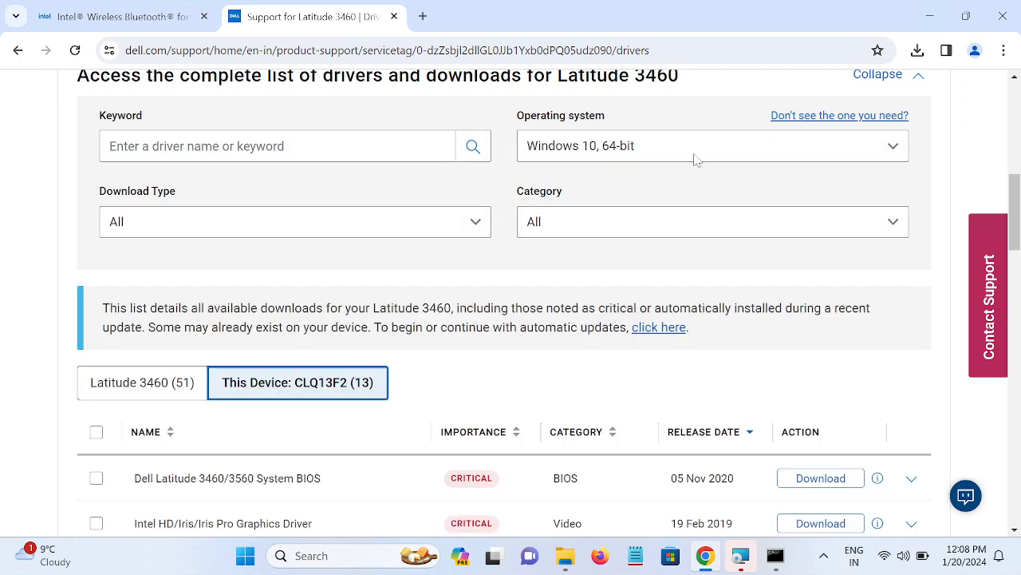
{"action": "left_click", "coordinate": [710, 145]}
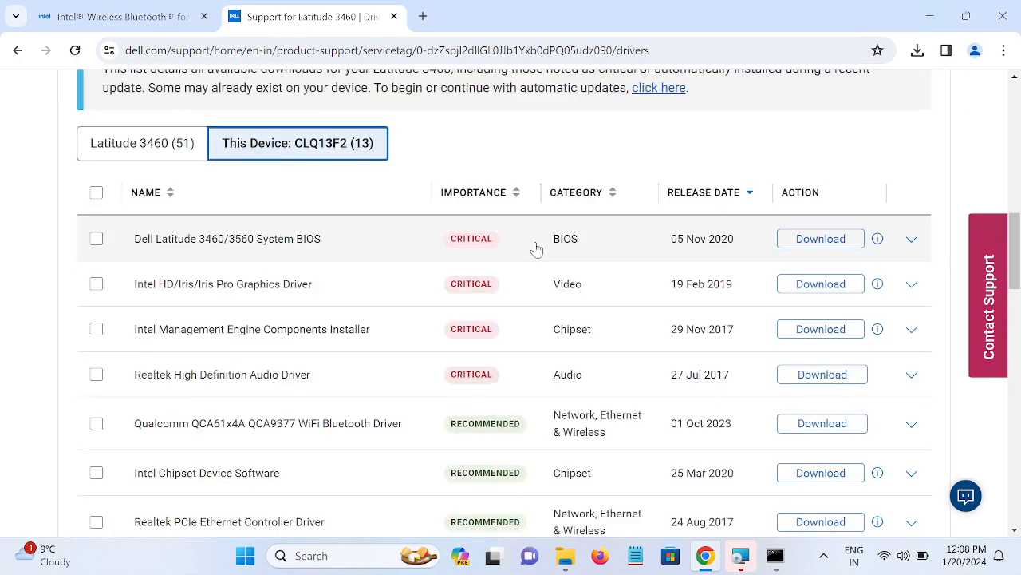
{"action": "scroll", "scroll_direction": "down", "scroll_amount": 3}
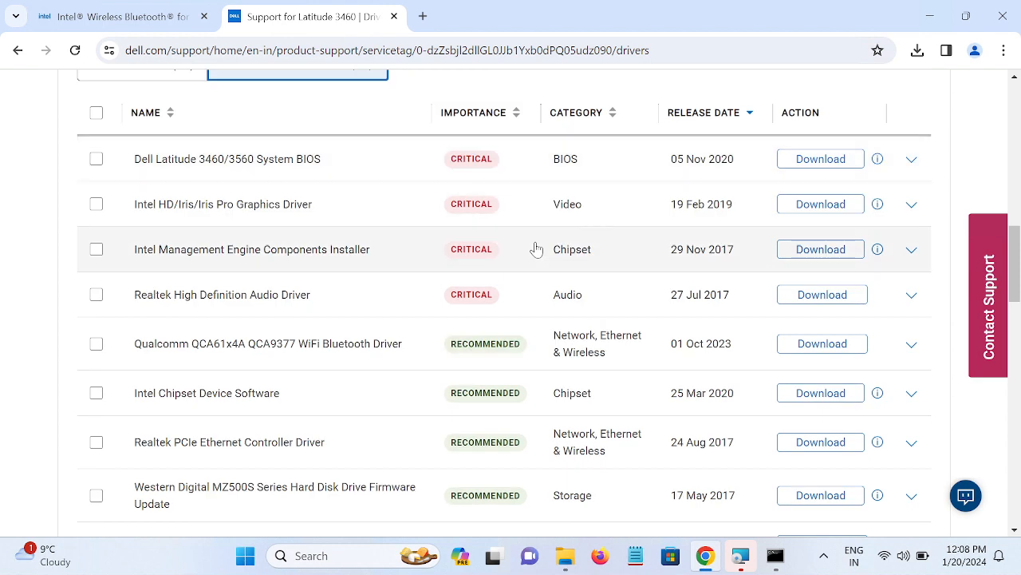
{"action": "mouse_move", "coordinate": [135, 362]}
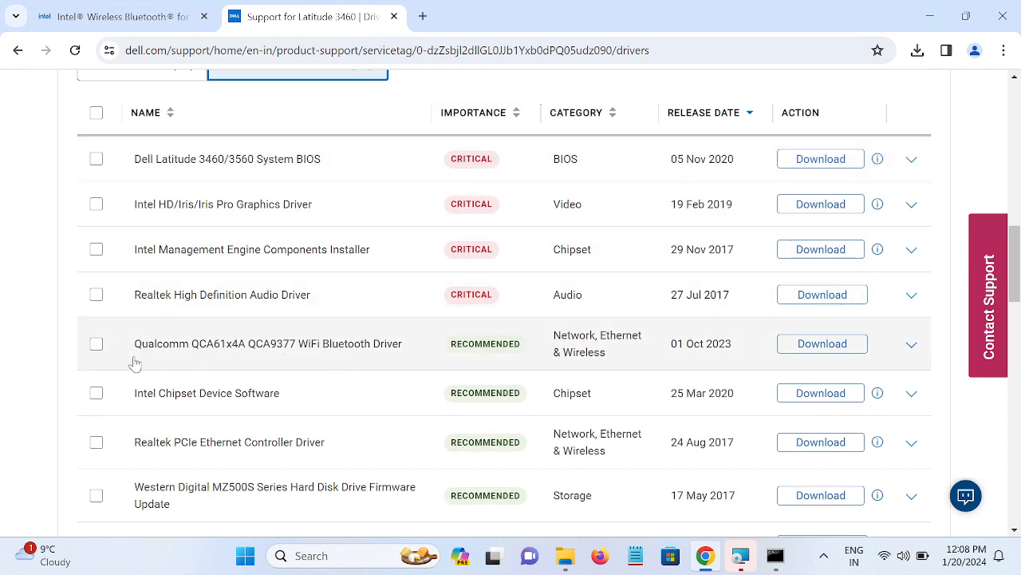
{"action": "mouse_move", "coordinate": [143, 354]}
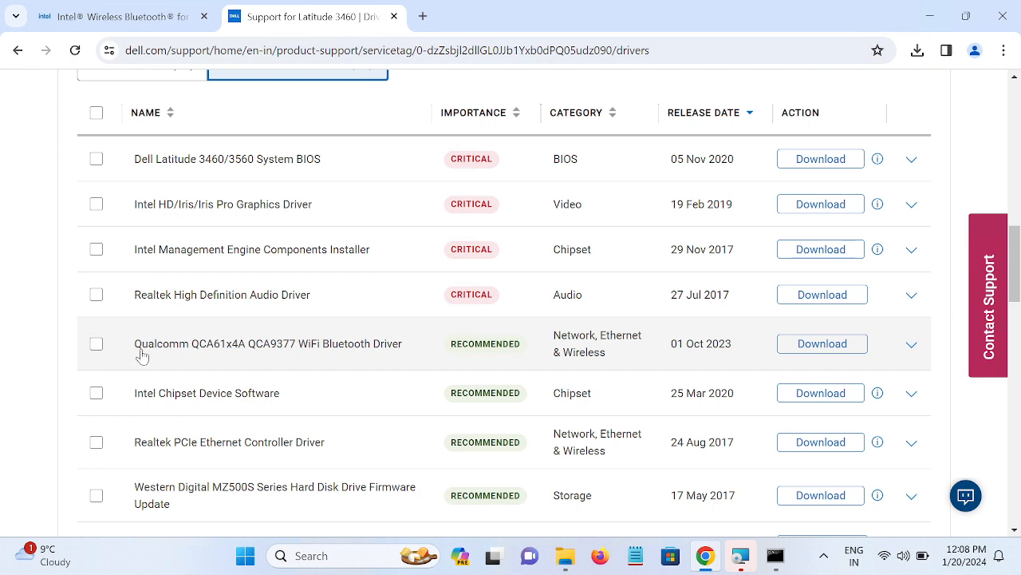
{"action": "mouse_move", "coordinate": [353, 344]}
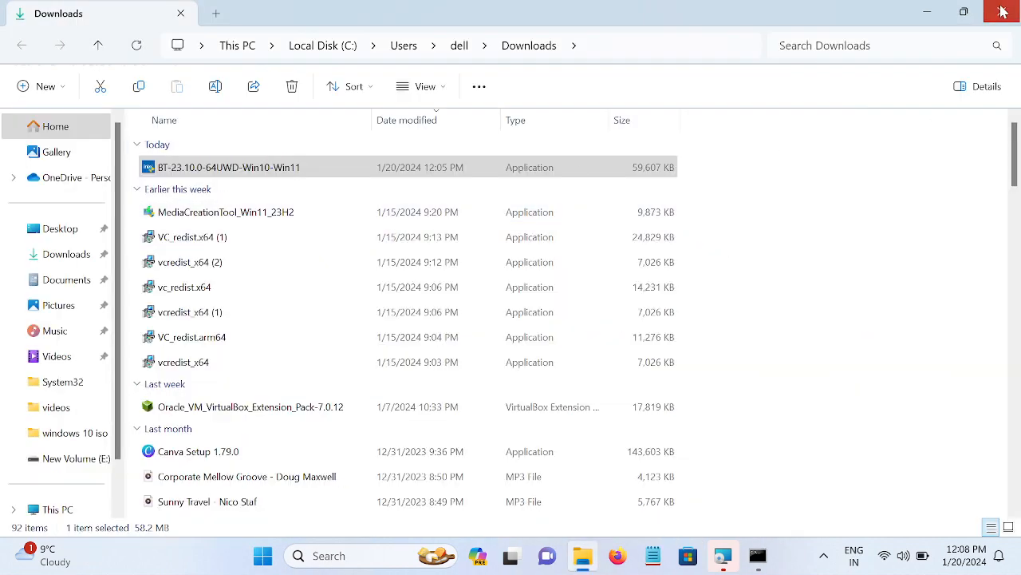
Close the Downloads folder window and search 'services' to open the Services console.
{"action": "left_click", "coordinate": [1004, 11]}
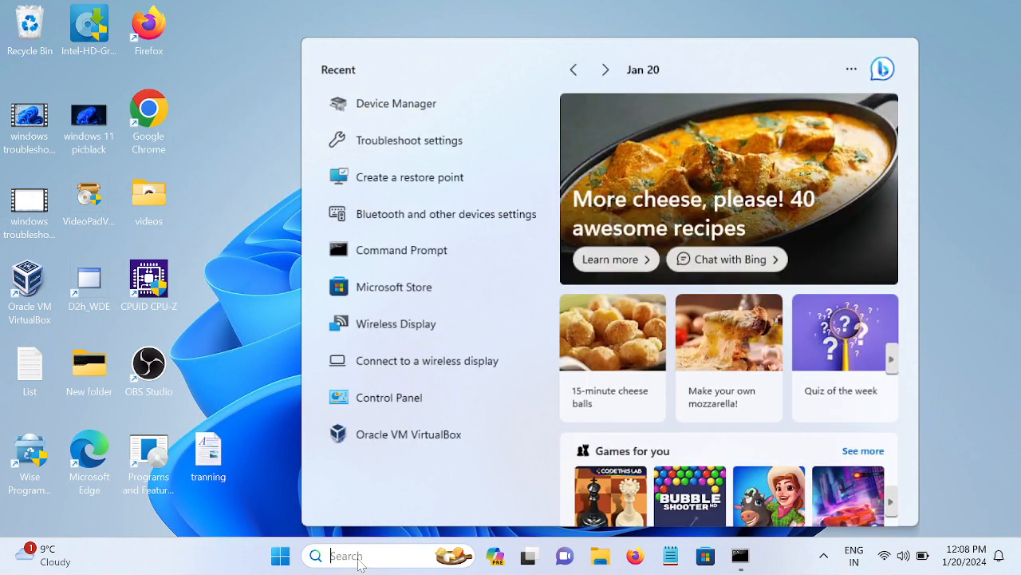
{"action": "type", "text": "services"}
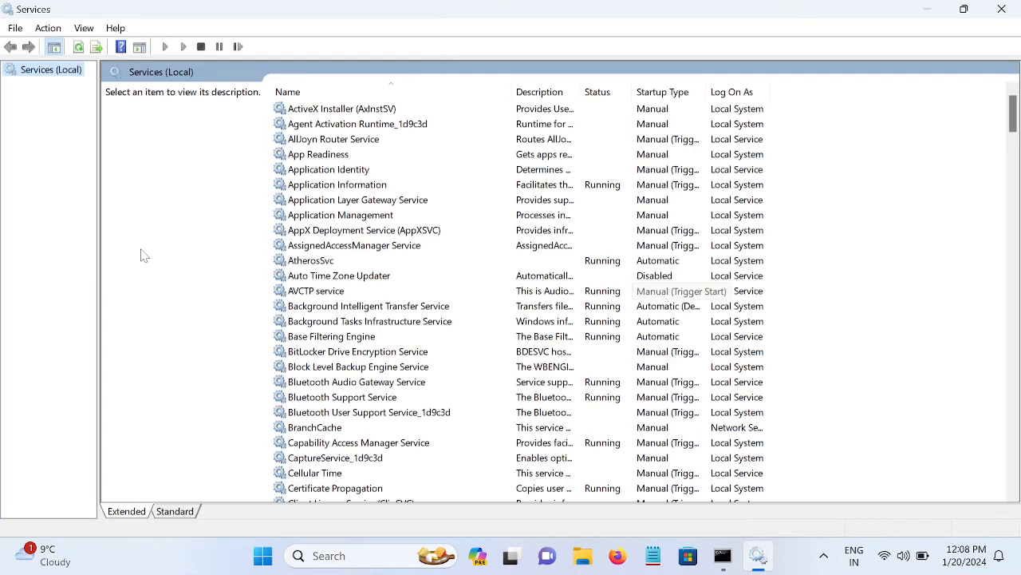
Set the Bluetooth Audio Gateway Service startup type to Automatic and apply it.
{"action": "left_click", "coordinate": [358, 367]}
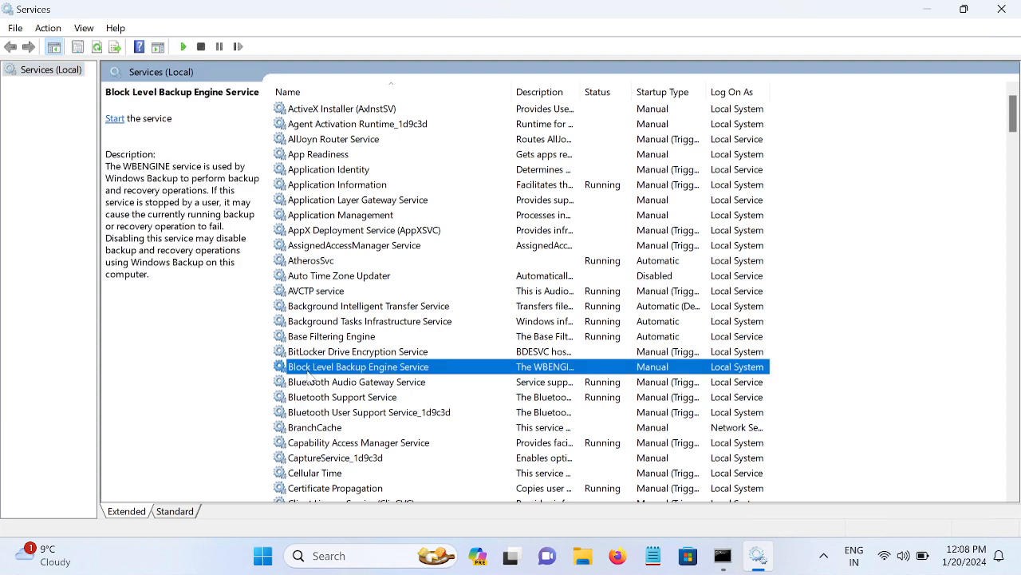
{"action": "scroll", "scroll_direction": "down", "scroll_amount": 3}
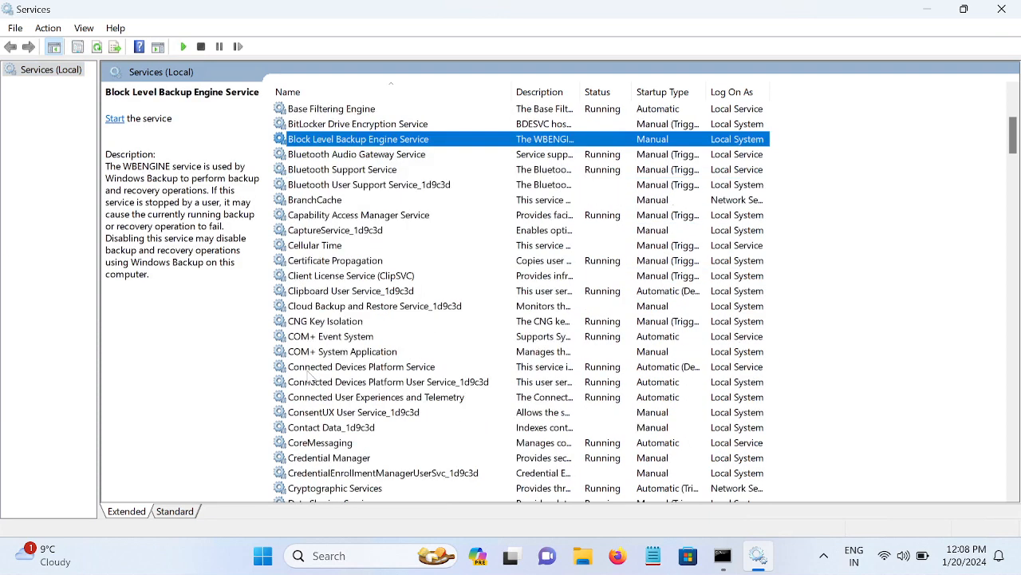
{"action": "mouse_move", "coordinate": [372, 174]}
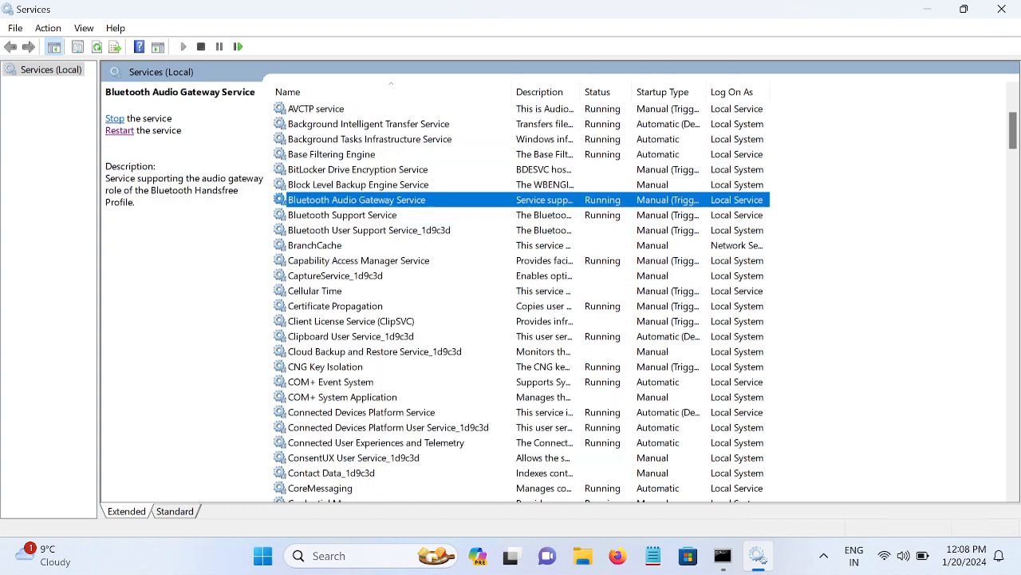
{"action": "left_click", "coordinate": [342, 215]}
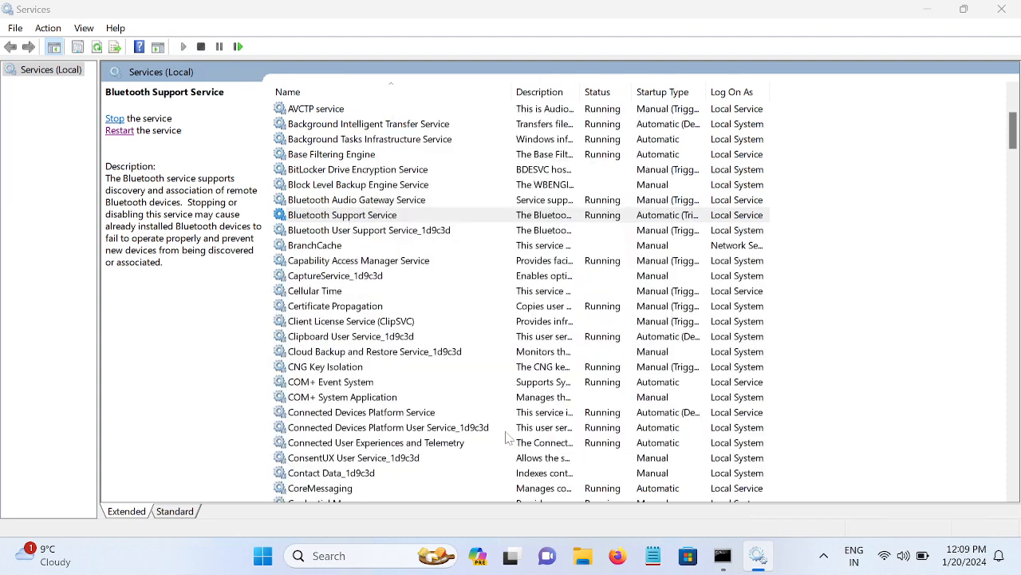
{"action": "left_click", "coordinate": [369, 230]}
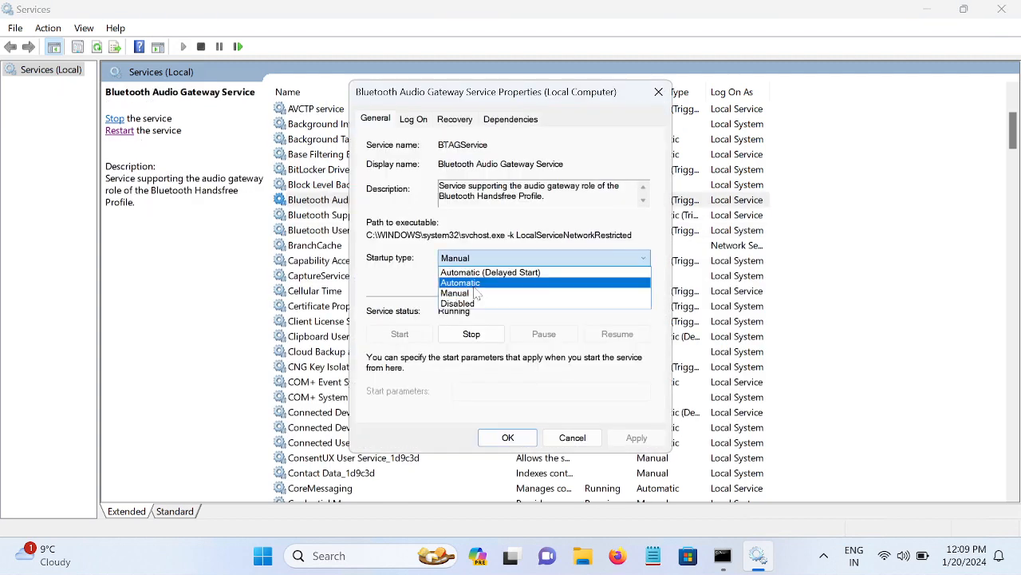
{"action": "left_click", "coordinate": [460, 282]}
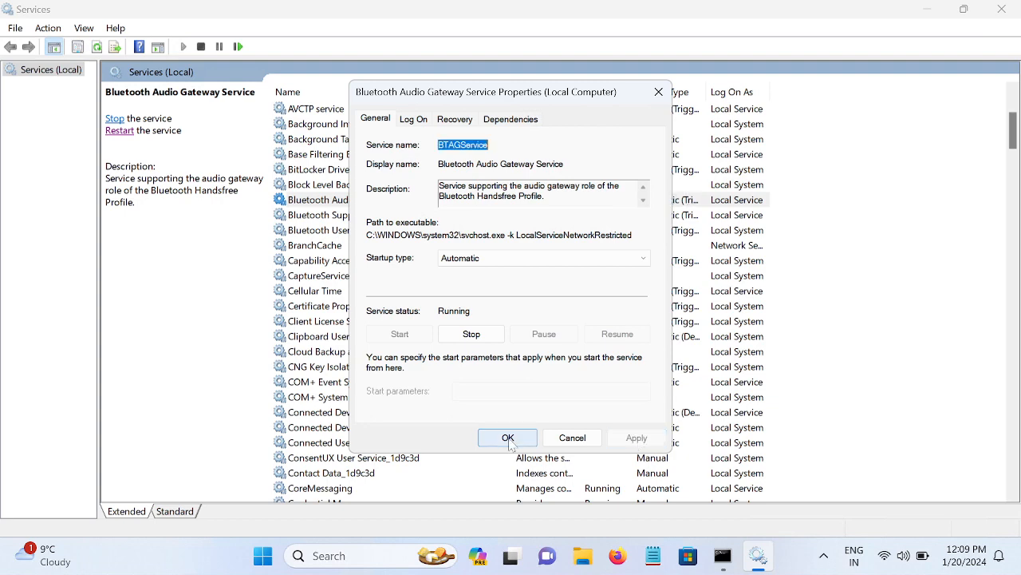
{"action": "left_click", "coordinate": [507, 437]}
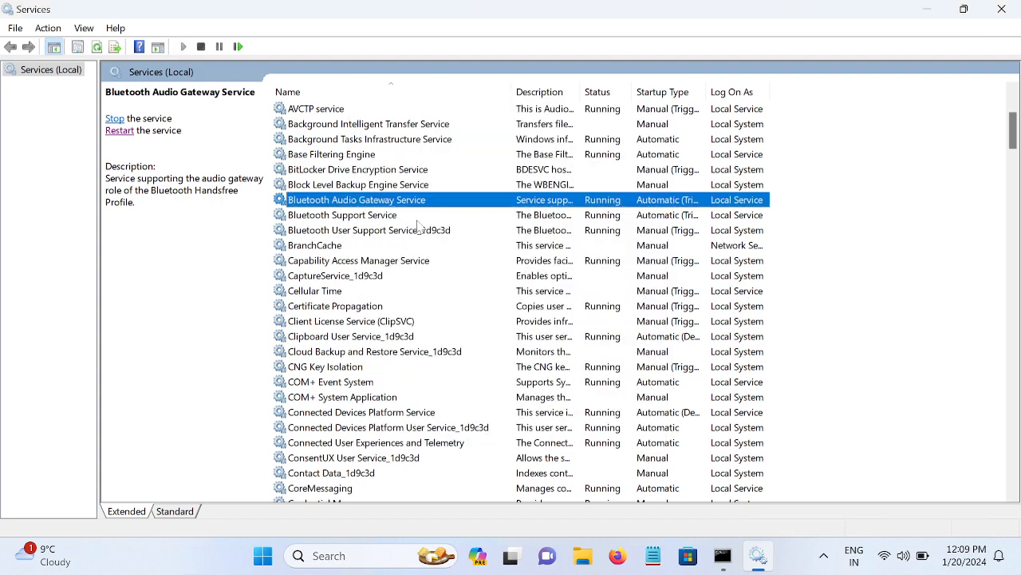